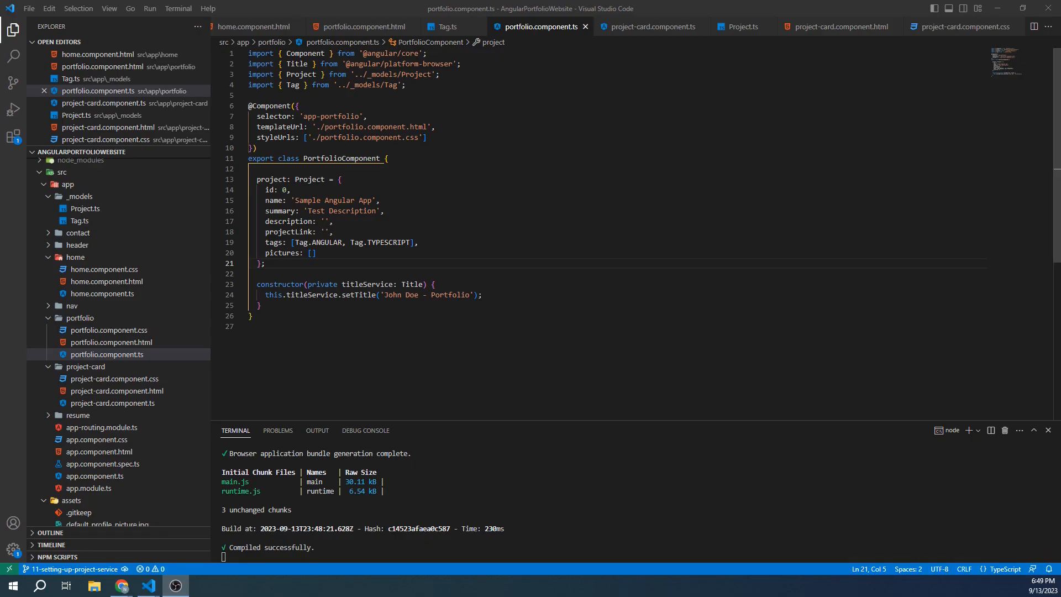
# Step: Select the existing template markup to replace it with a container/row holding an app-project-card
pyautogui.moveTo(256, 179); pyautogui.dragTo(267, 263)
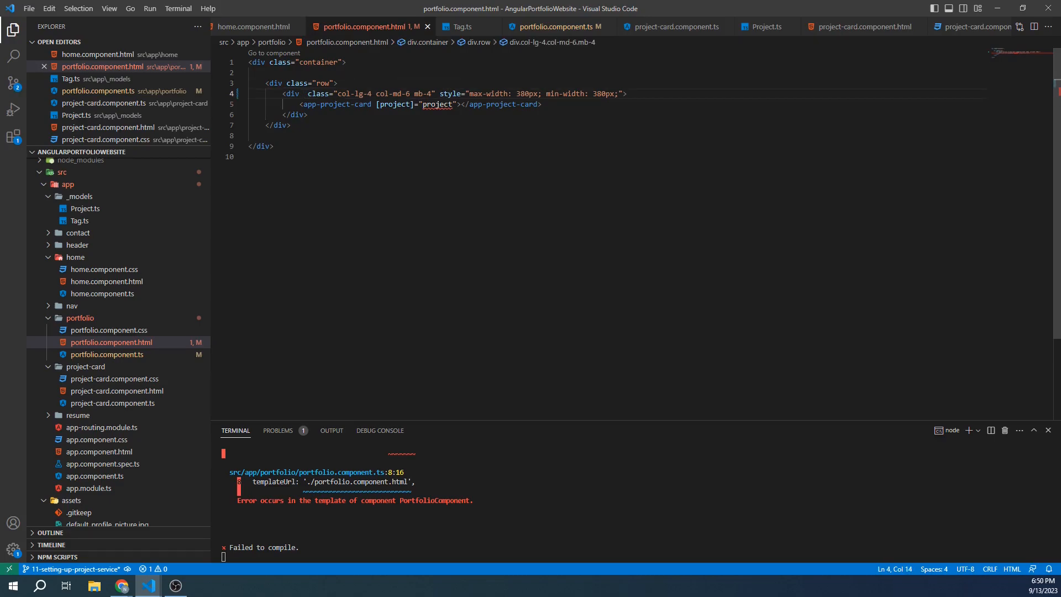
# Step: Add *ngFor="let project of projects" to the column div and view the six cards in Chrome
pyautogui.write('ngFor="let item of list')
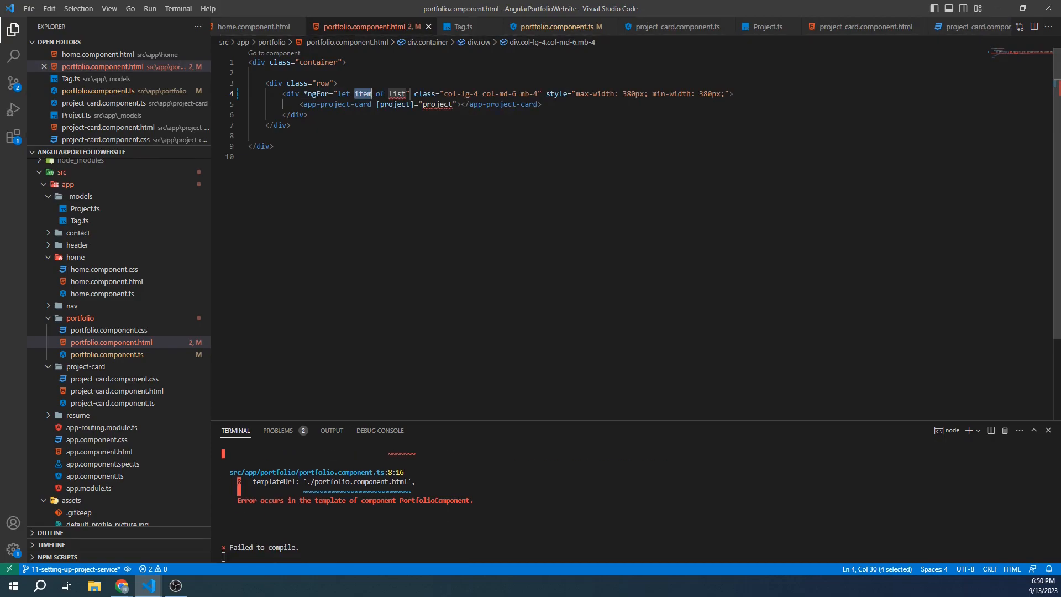
pyautogui.write('project')
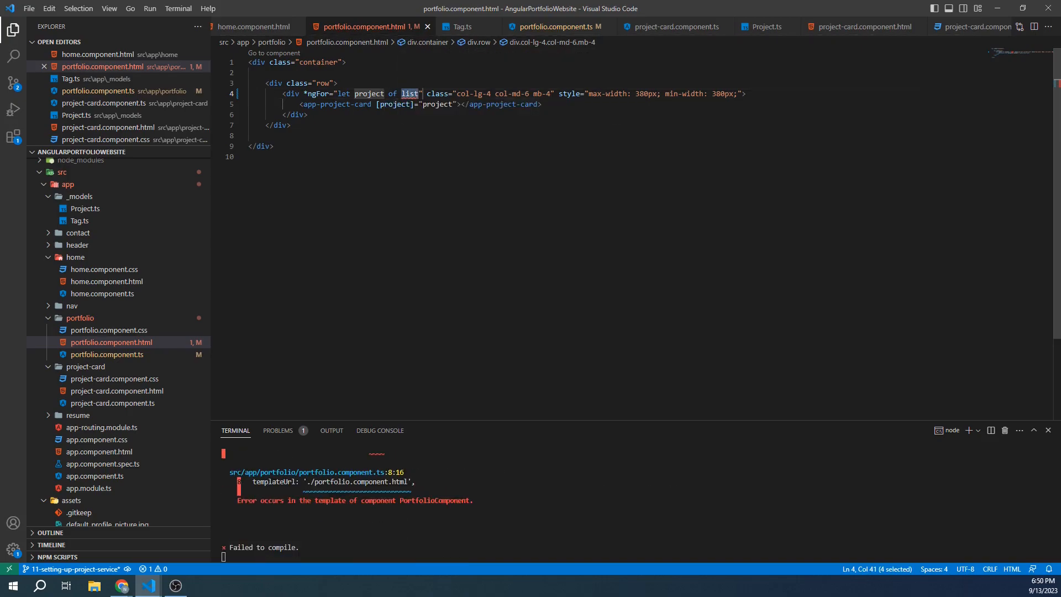
pyautogui.write('projects')
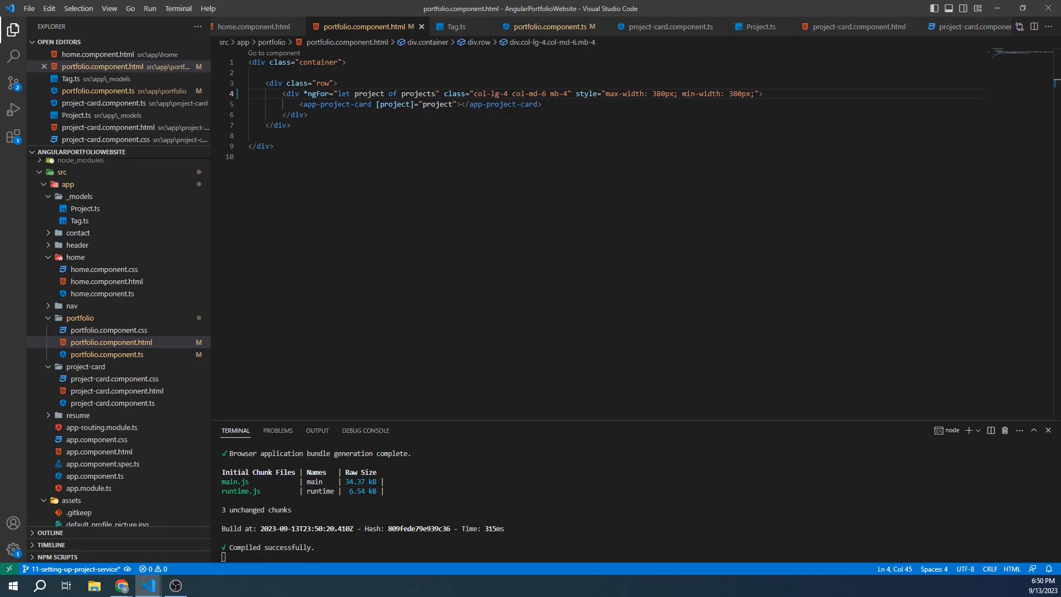
pyautogui.click(122, 586)
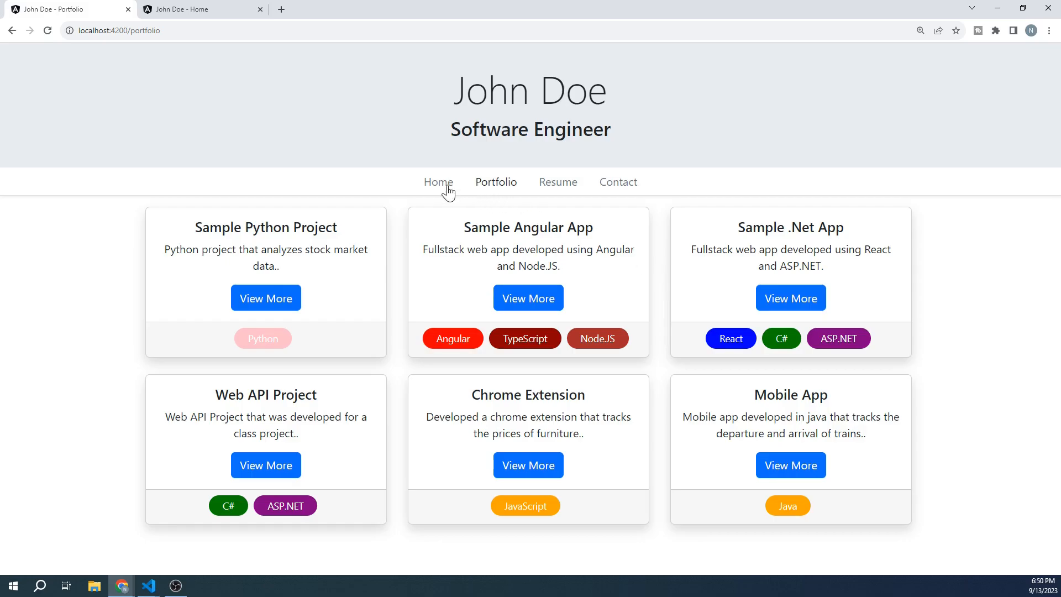
# Step: View the Home page's empty Featured Project card, then return to VS Code
pyautogui.click(438, 181)
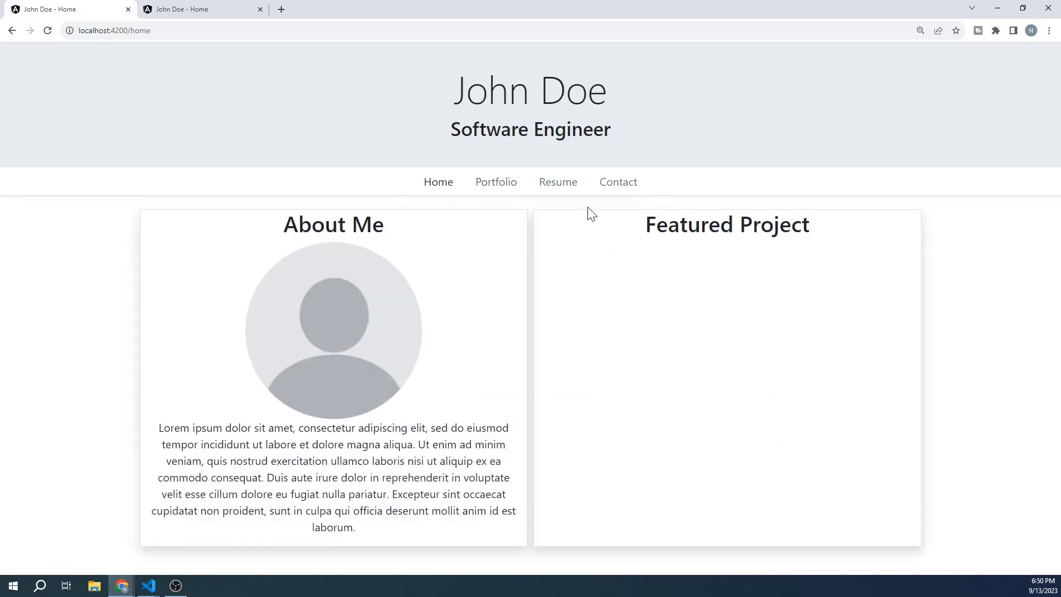
pyautogui.moveTo(830, 337)
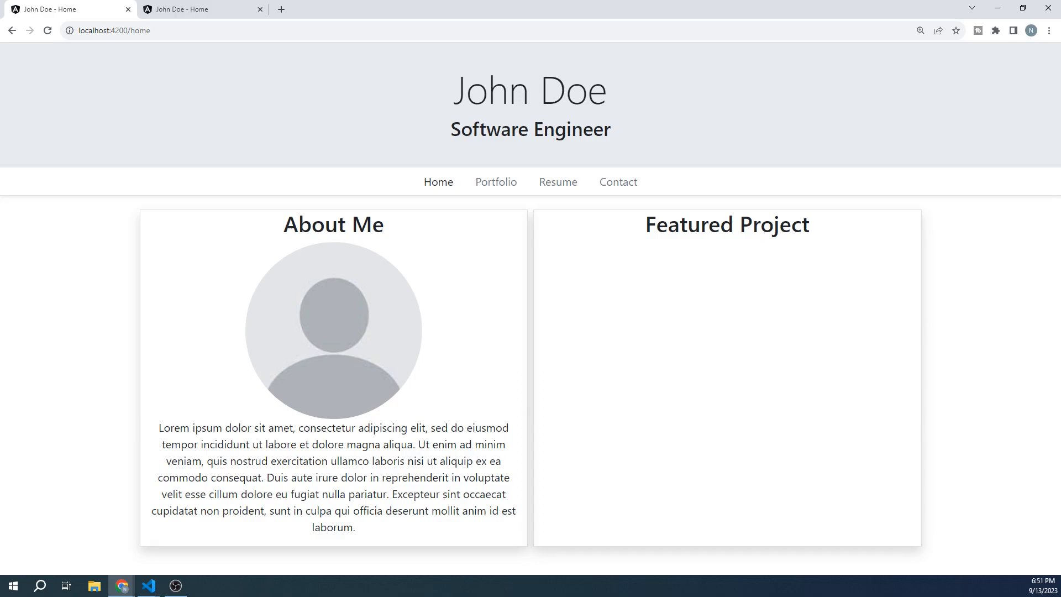
pyautogui.click(148, 585)
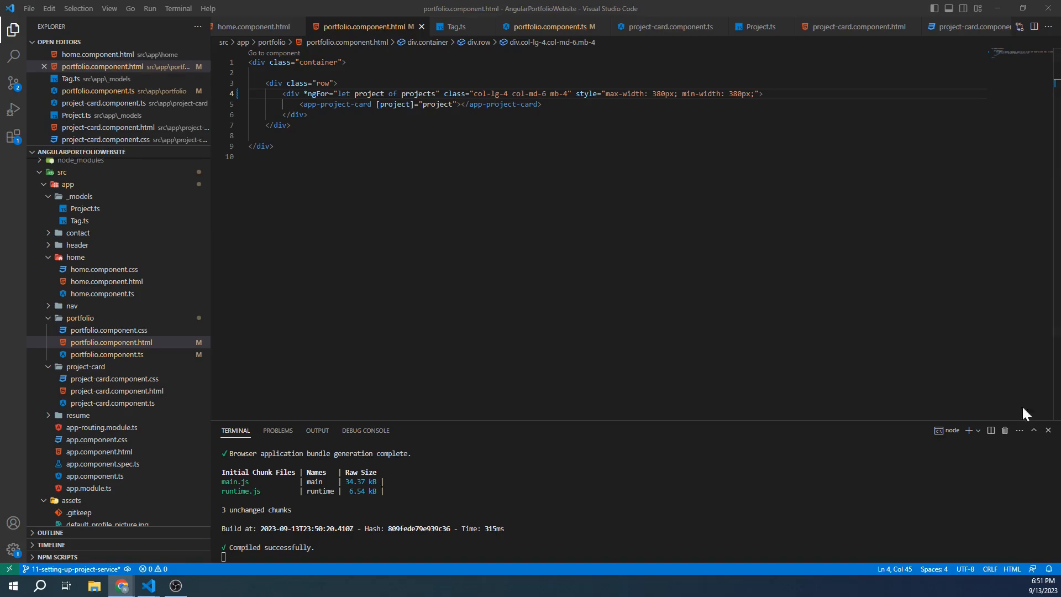
# Step: In a new Command Prompt terminal, create src/app/_services and cd into it
pyautogui.click(976, 430)
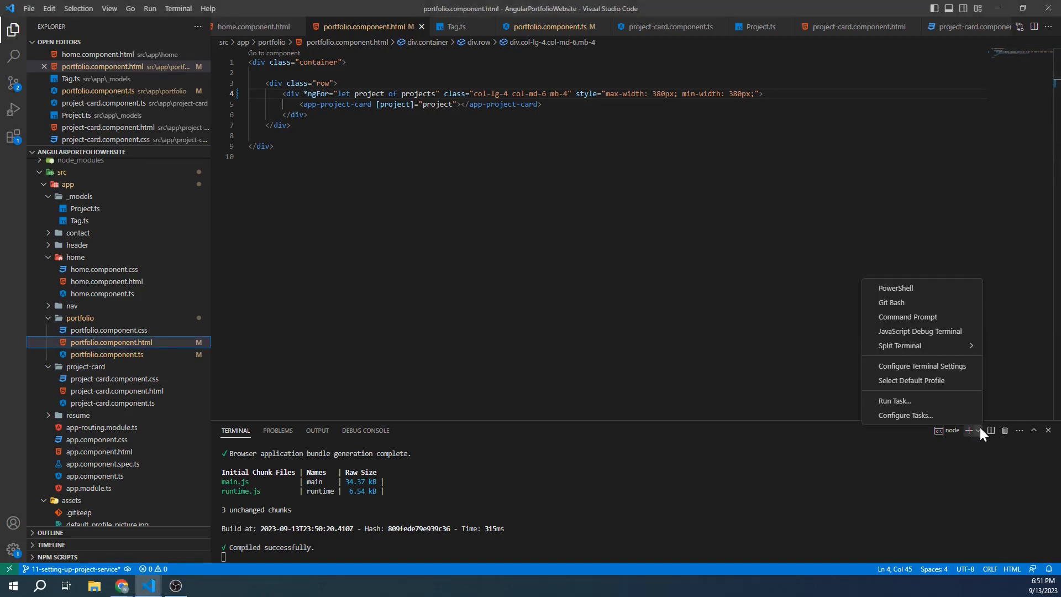
pyautogui.click(907, 317)
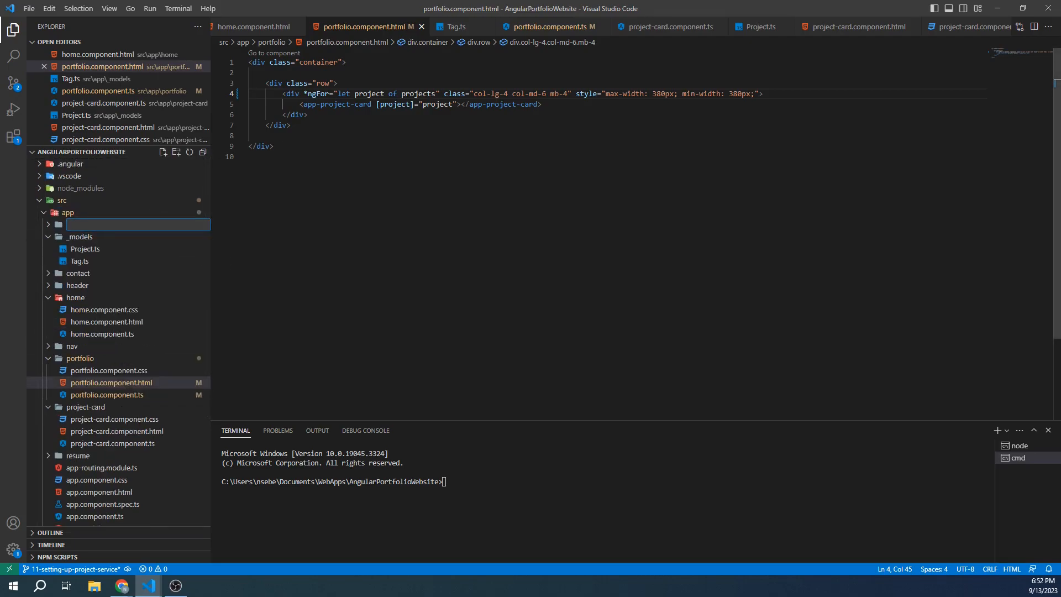
pyautogui.write('_services')
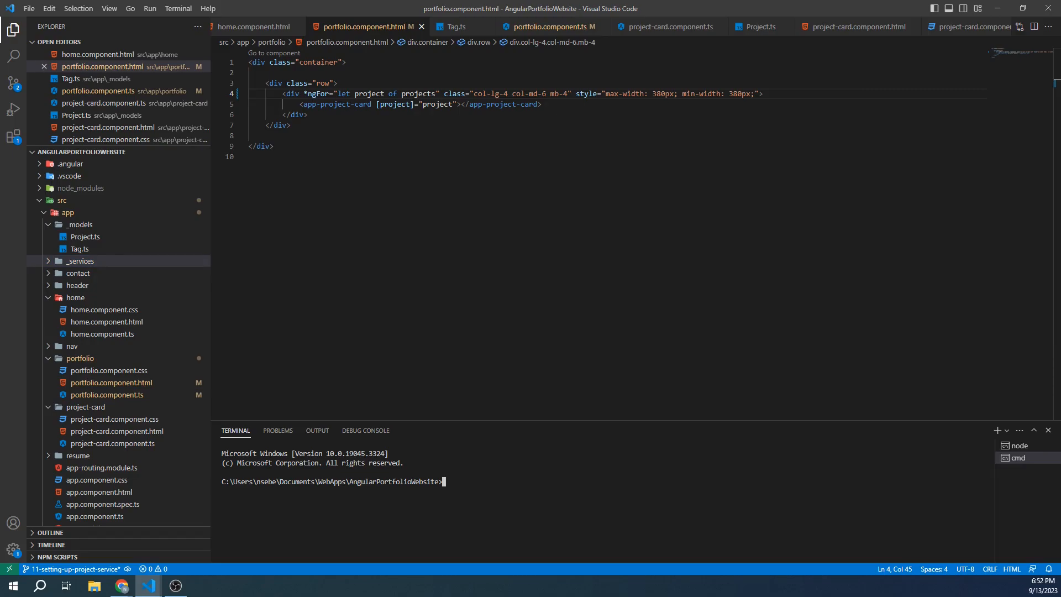
pyautogui.write('cd s')
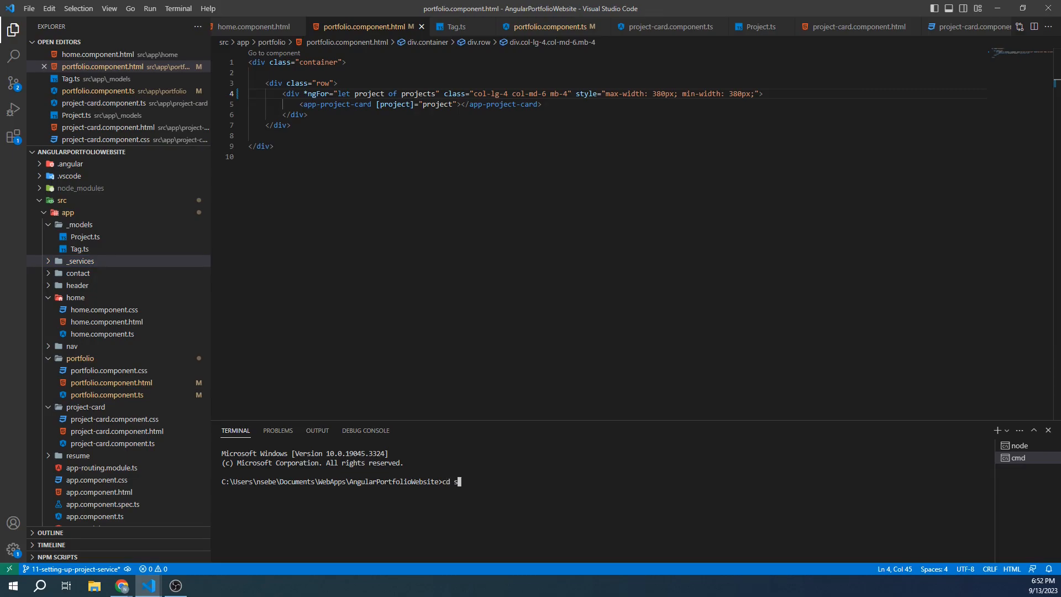
pyautogui.write('rc/app/')
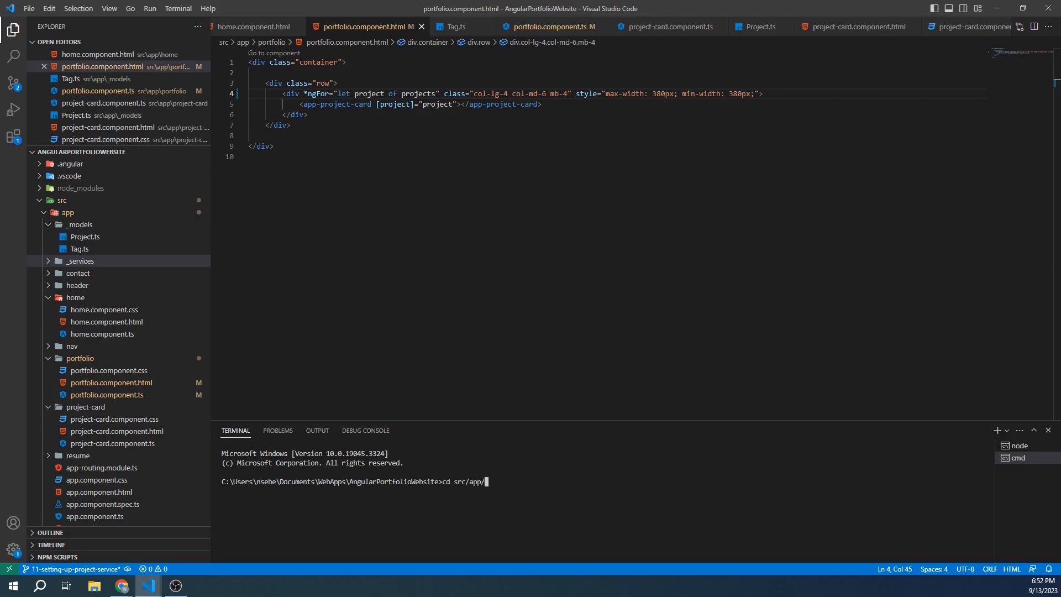
pyautogui.write('_services')
pyautogui.write('ng g s')
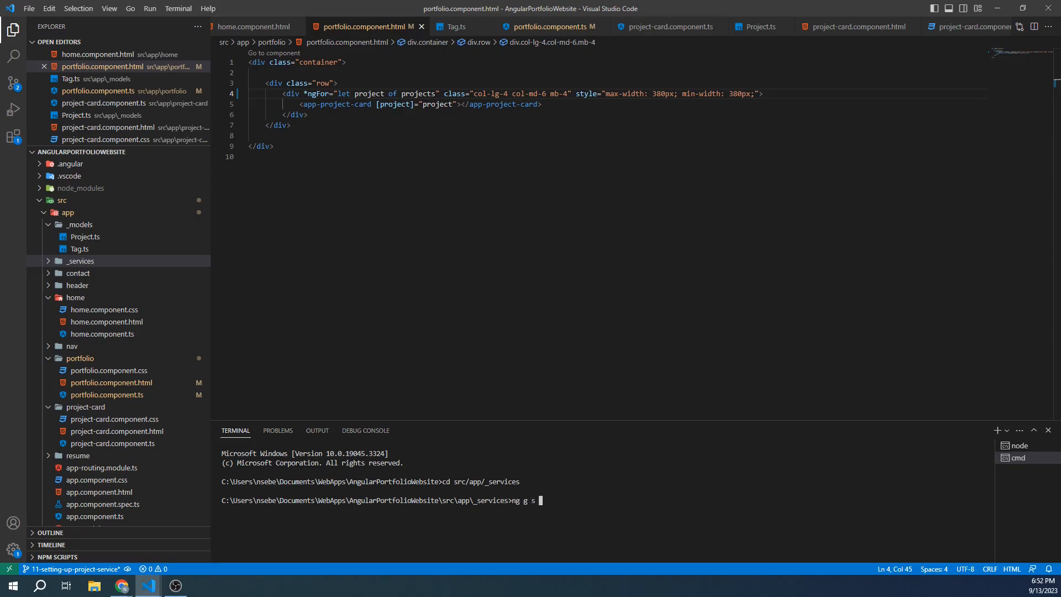
# Step: Generate the projects service with ng g s projects --skip-tests
pyautogui.write('projects')
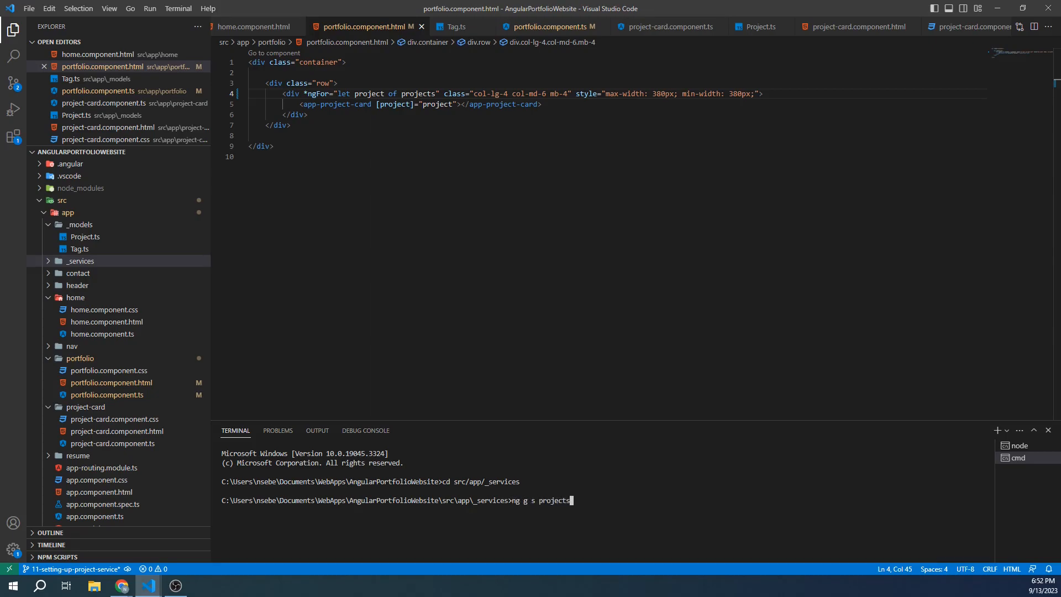
pyautogui.write('--skip-t')
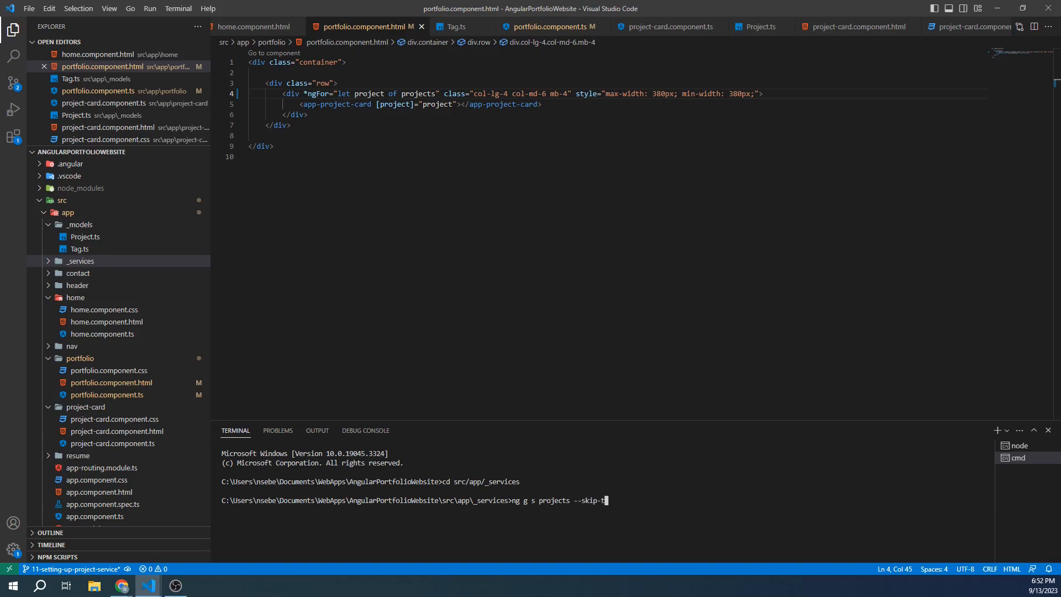
pyautogui.write('sts')
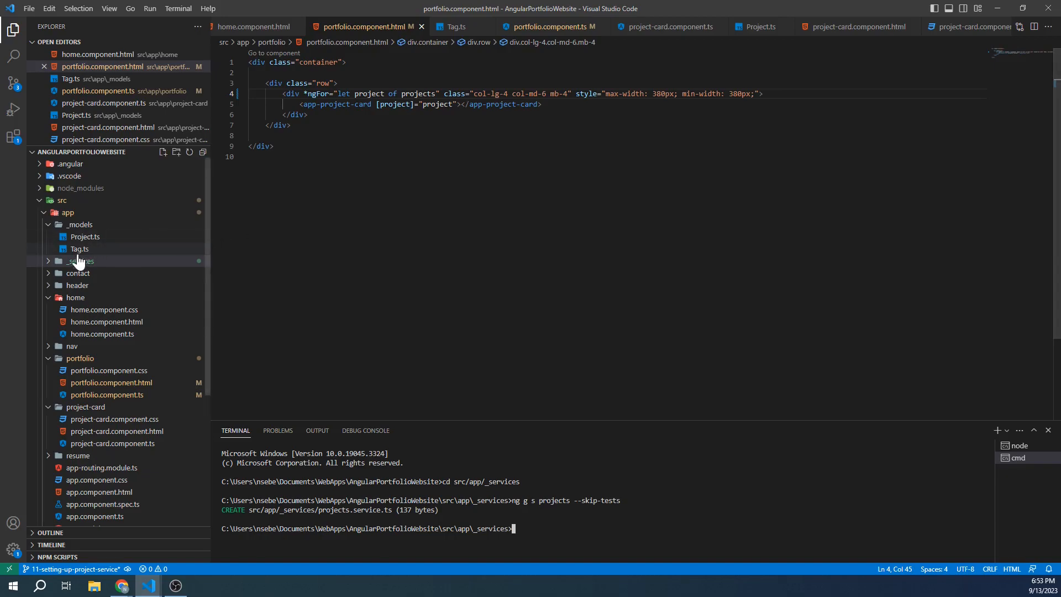
# Step: Expand _services and view the generated projects.service.ts
pyautogui.click(98, 285)
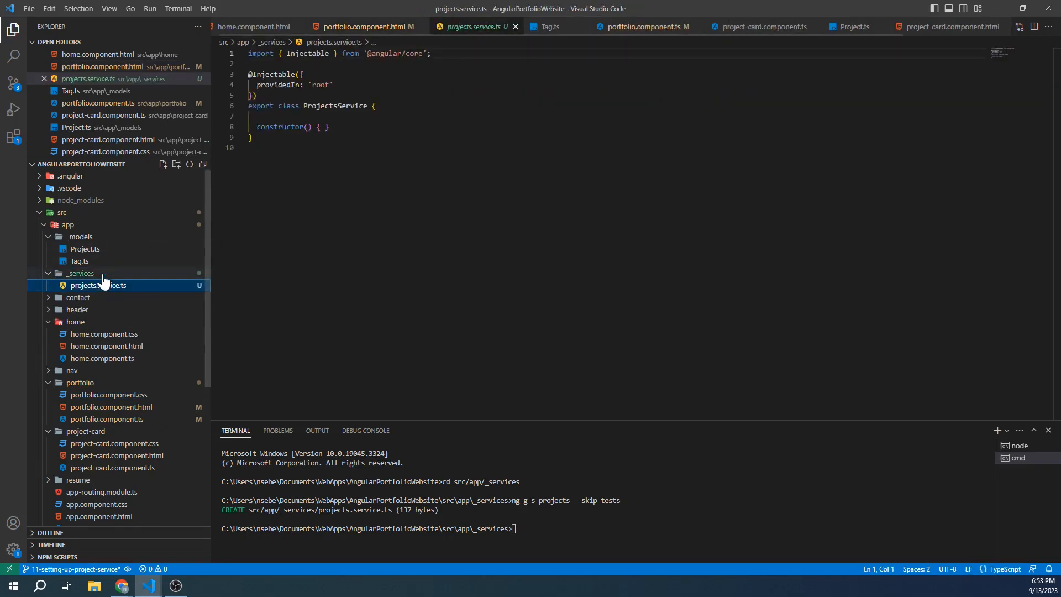
pyautogui.click(98, 286)
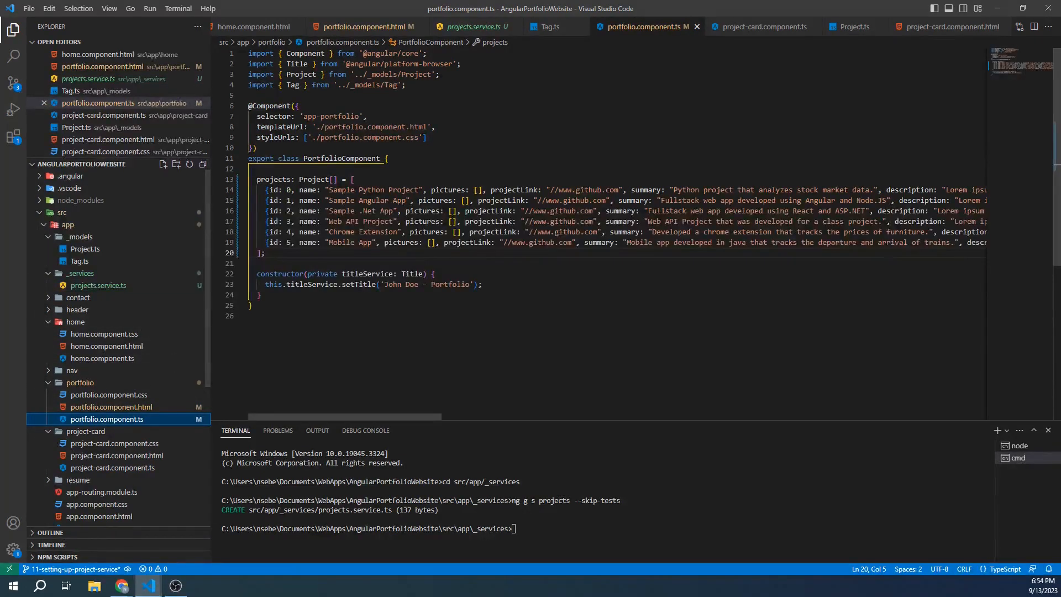
# Step: Move the six-project array into ProjectsService and add the Project and Tag model imports
pyautogui.moveTo(256, 179); pyautogui.dragTo(267, 254)
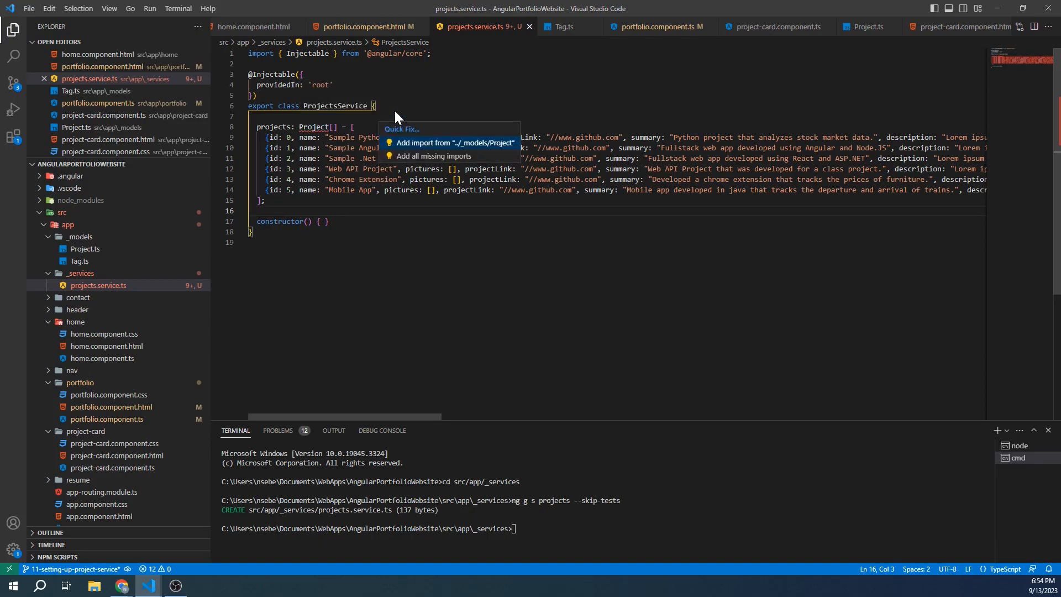
pyautogui.moveTo(447, 143)
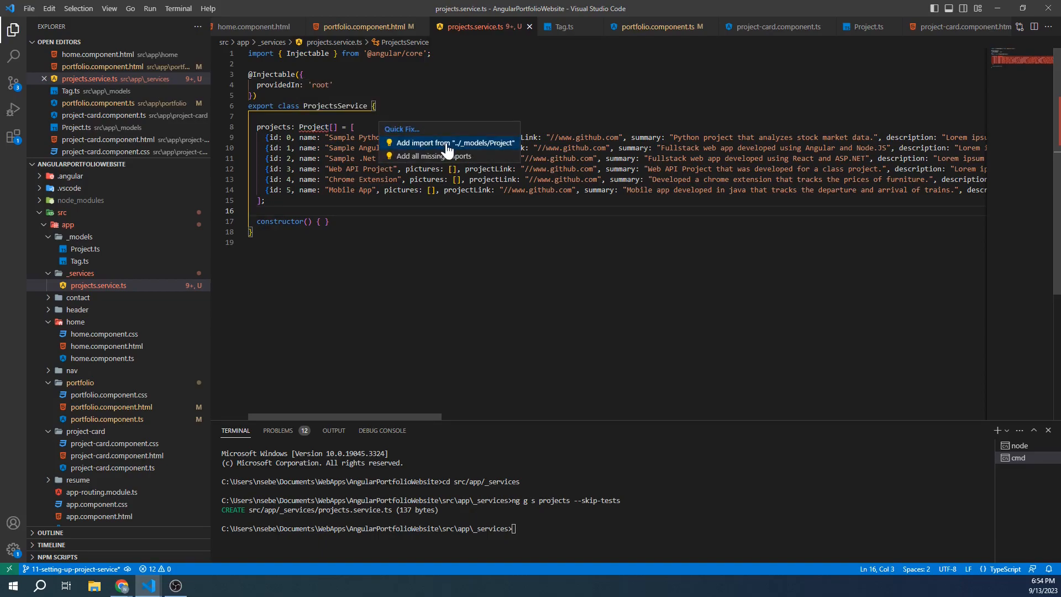
pyautogui.click(454, 143)
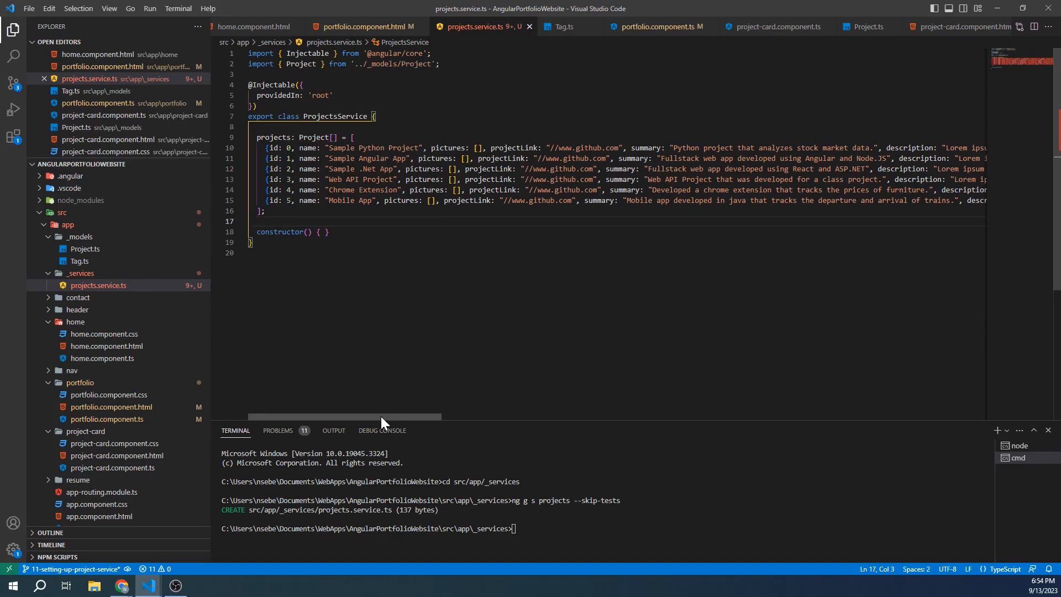
pyautogui.hscroll(3)
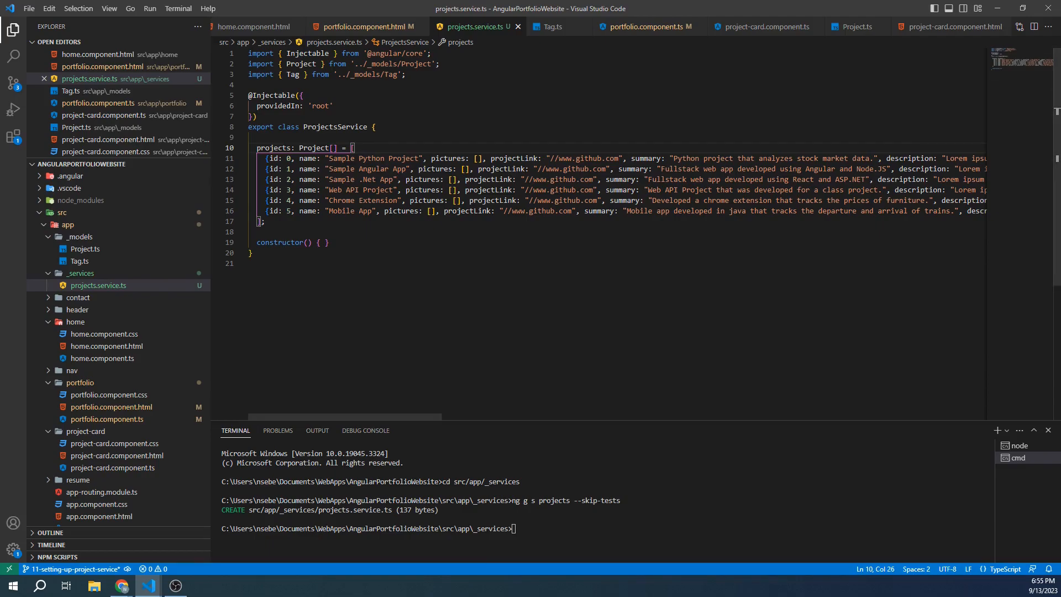
# Step: Add GetProjects() { return this.projects; } below the constructor
pyautogui.click(325, 242)
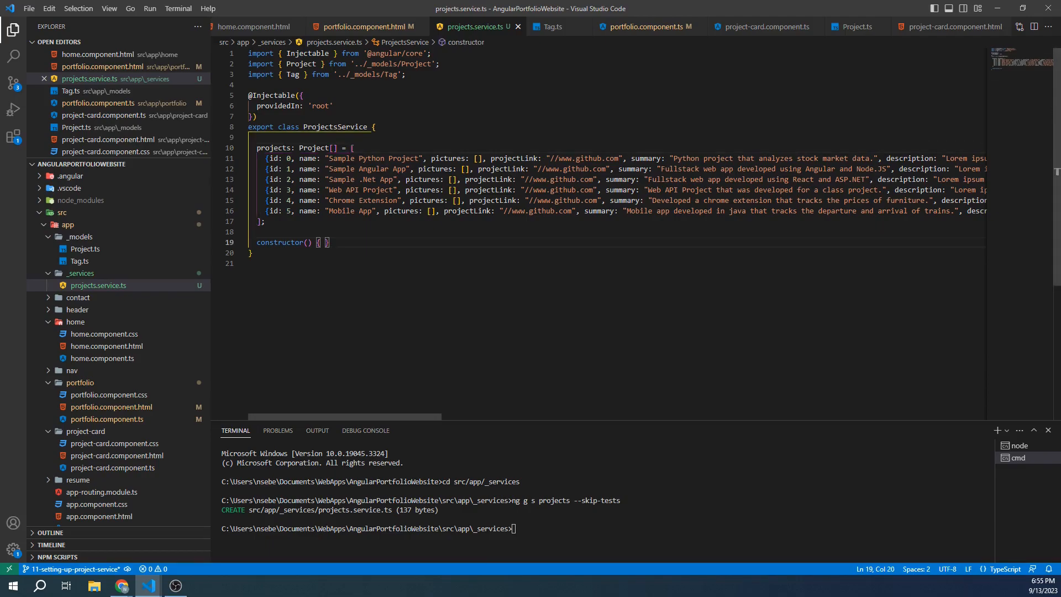
pyautogui.write('g')
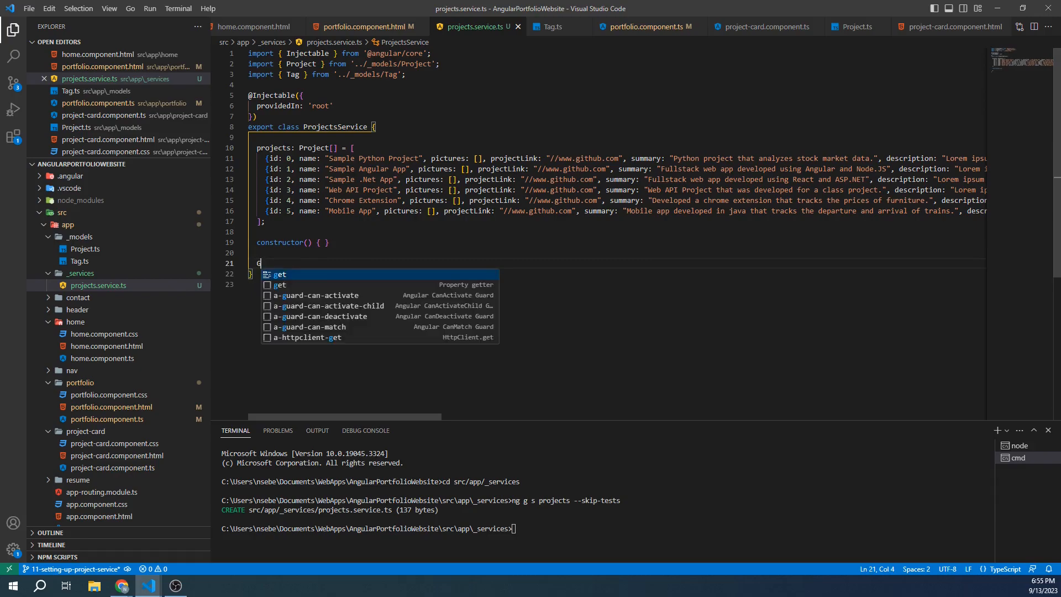
pyautogui.write('GetProjects')
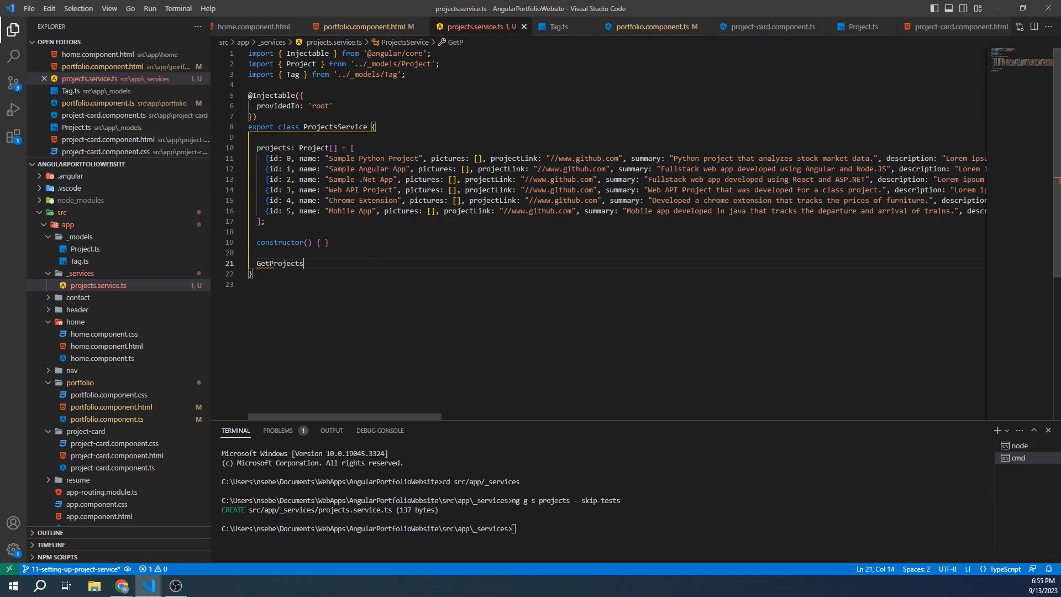
pyautogui.write('() {')
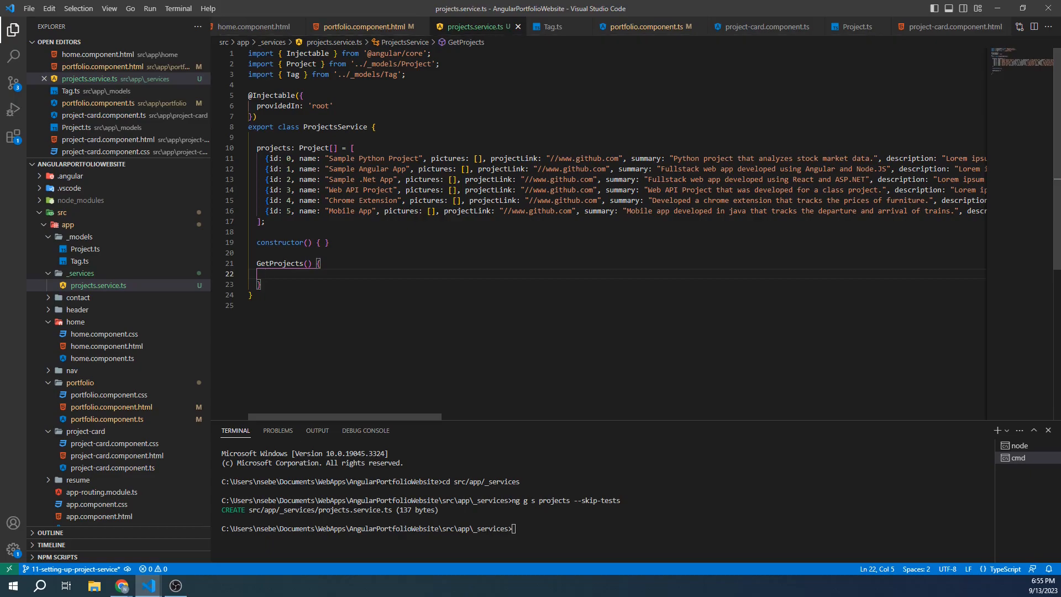
pyautogui.write('return this.')
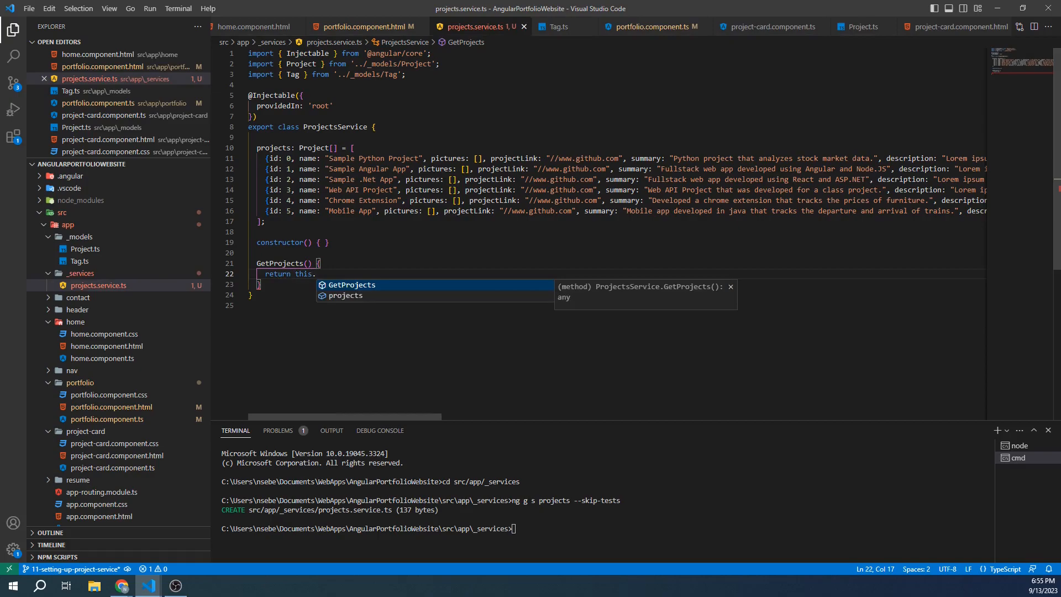
pyautogui.write('projects;')
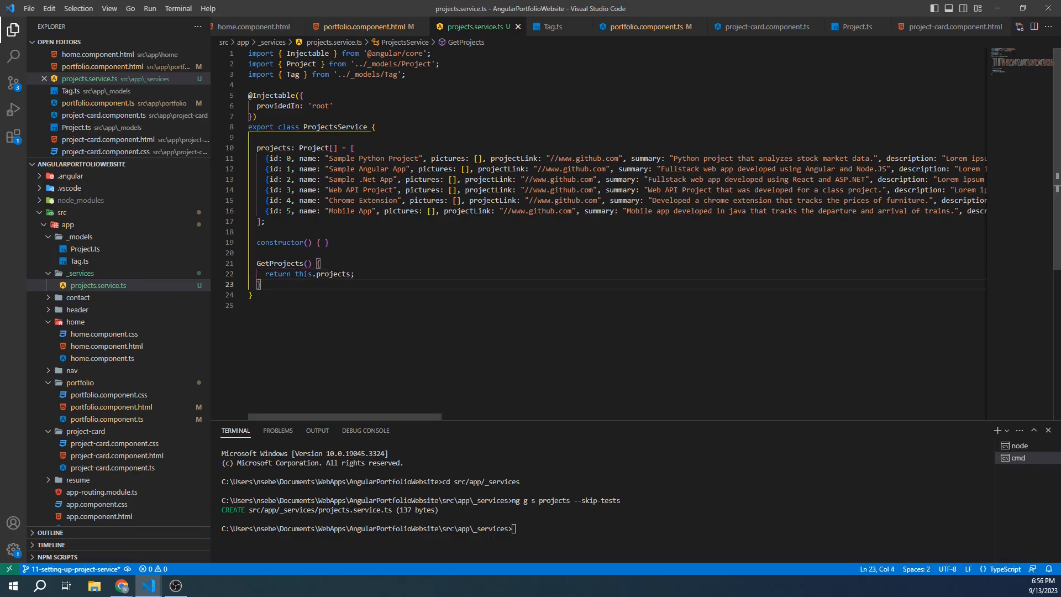
# Step: Declare GetProjectById(id: number): Project after GetProjects
pyautogui.press('enter')
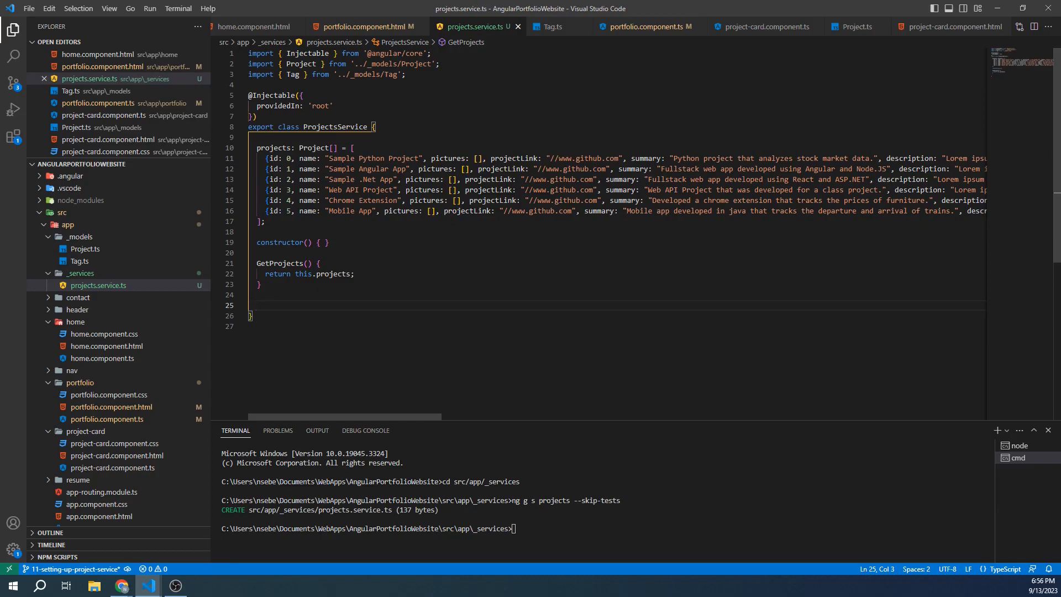
pyautogui.write('GetP')
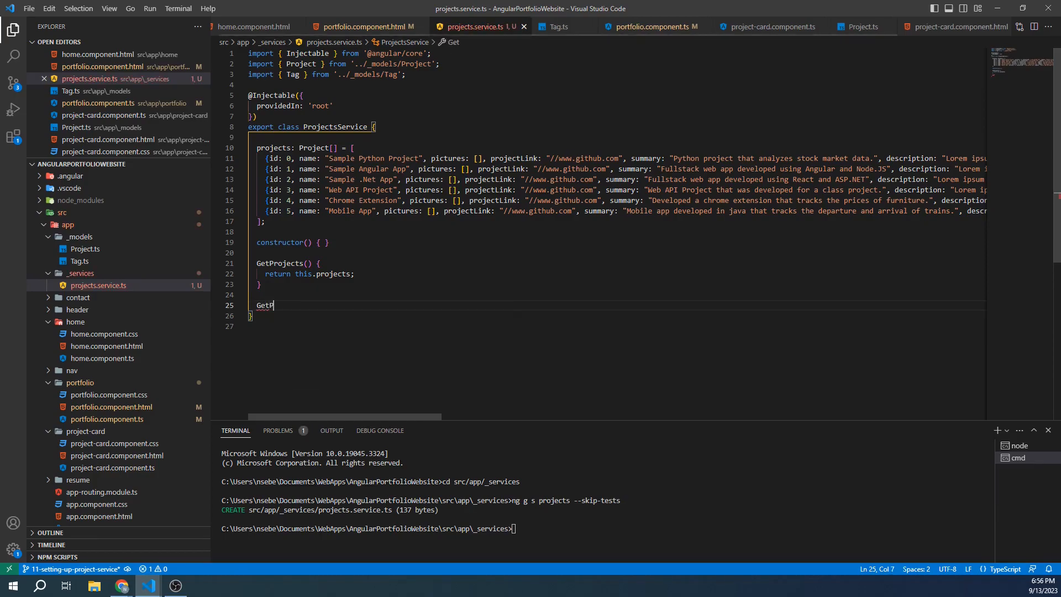
pyautogui.write('rojectB')
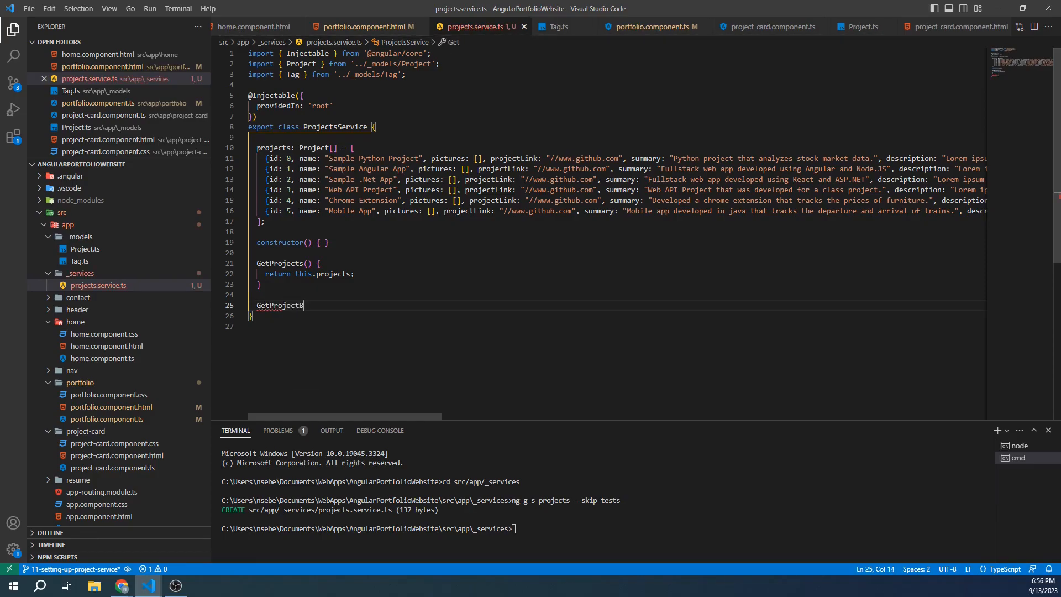
pyautogui.write('ById()')
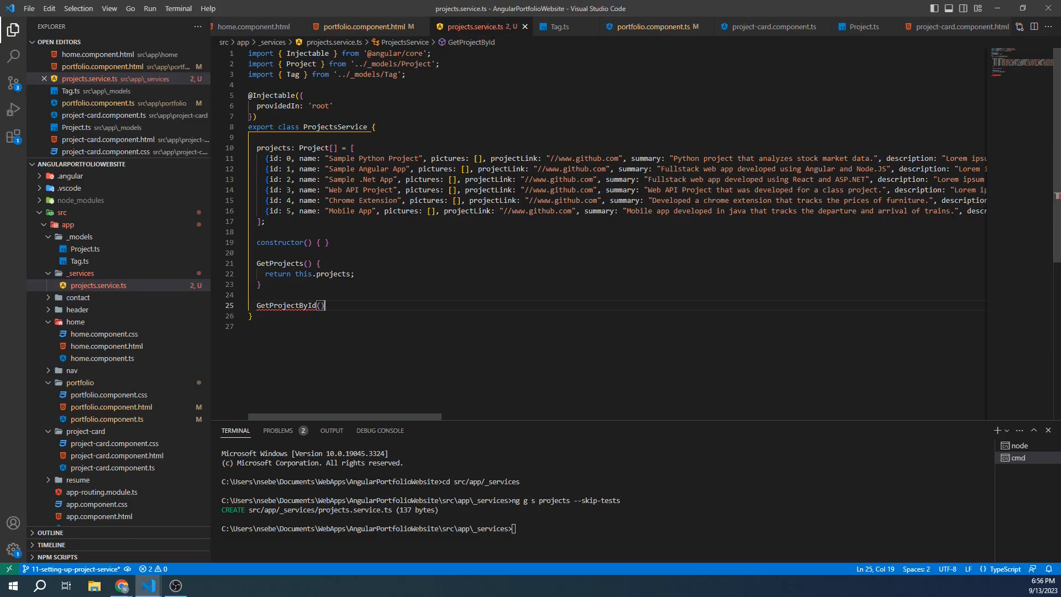
pyautogui.write('id: number')
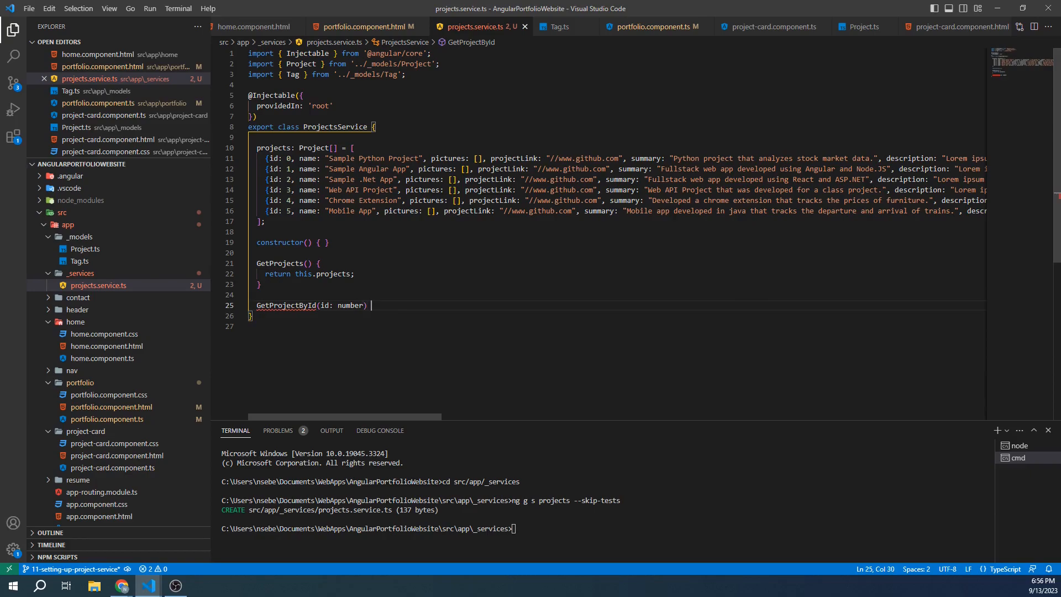
pyautogui.write(': Project {')
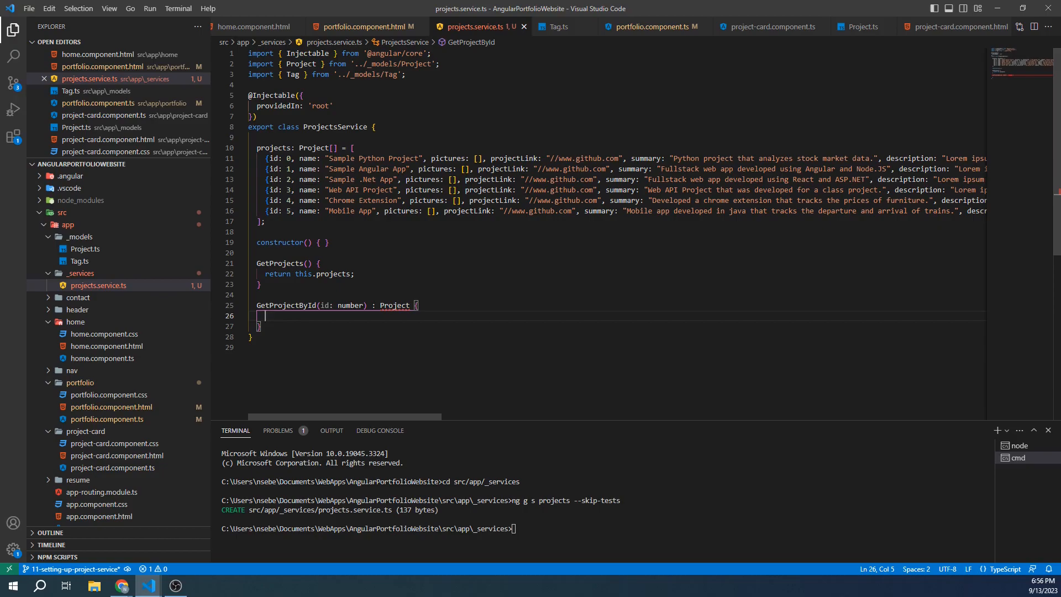
# Step: Look up the match with let project = this.projects.find(project => project.id === id);
pyautogui.write('let projec')
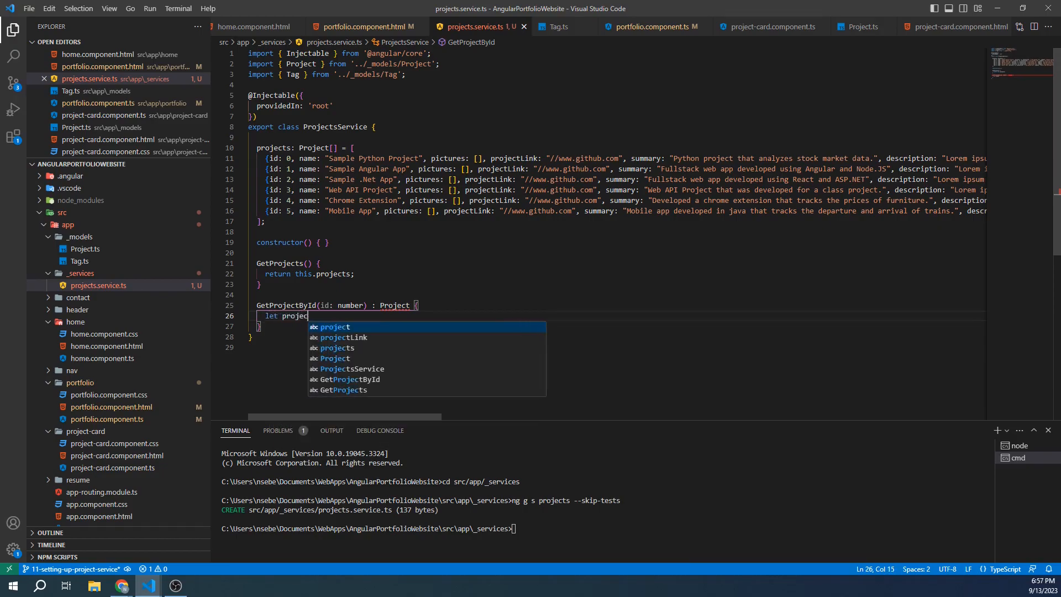
pyautogui.write('= this.')
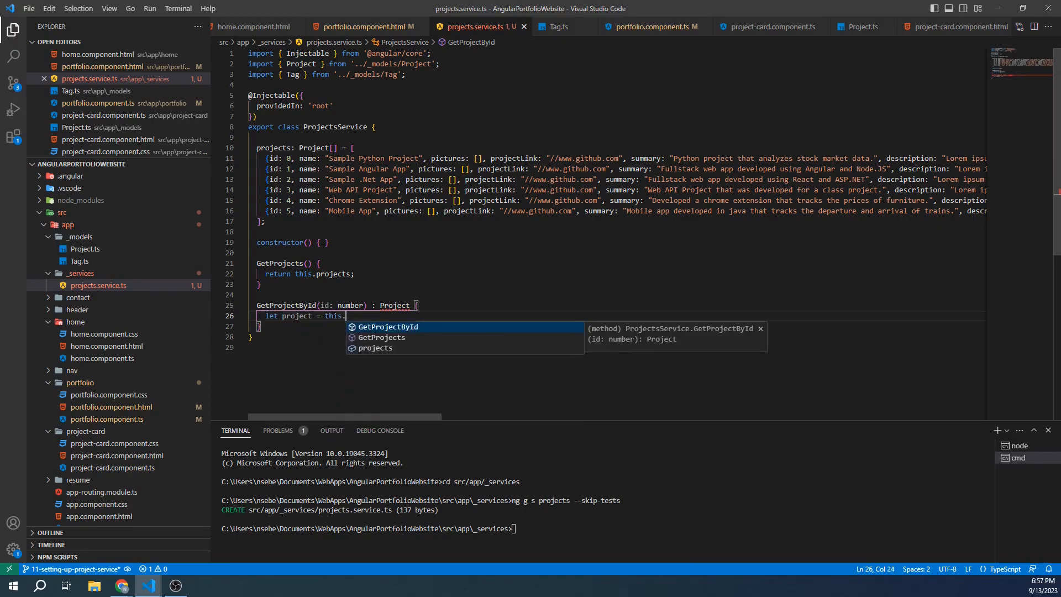
pyautogui.write('projects.find')
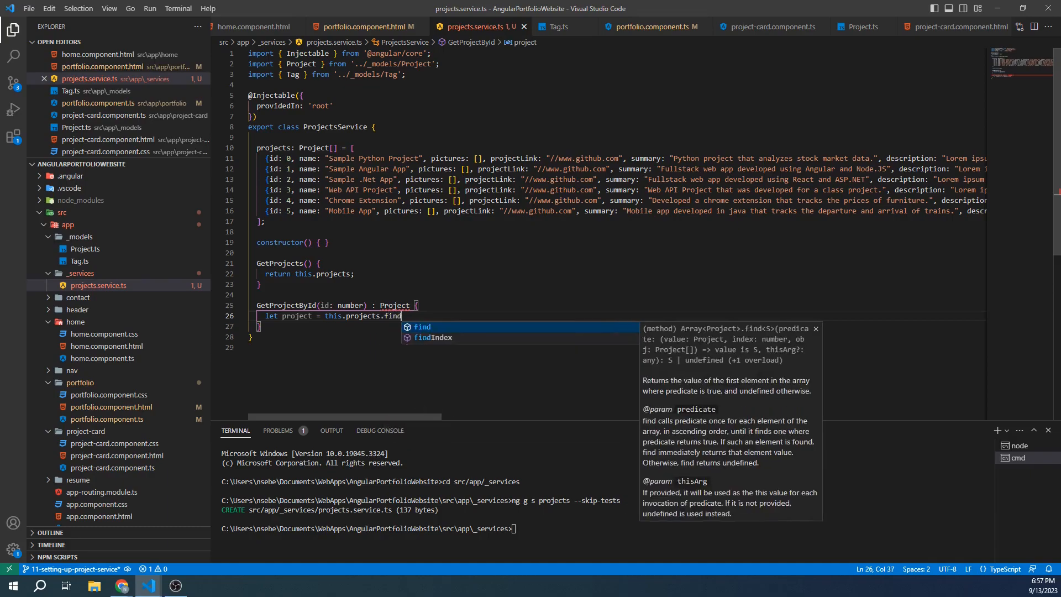
pyautogui.write('(project => project.id')
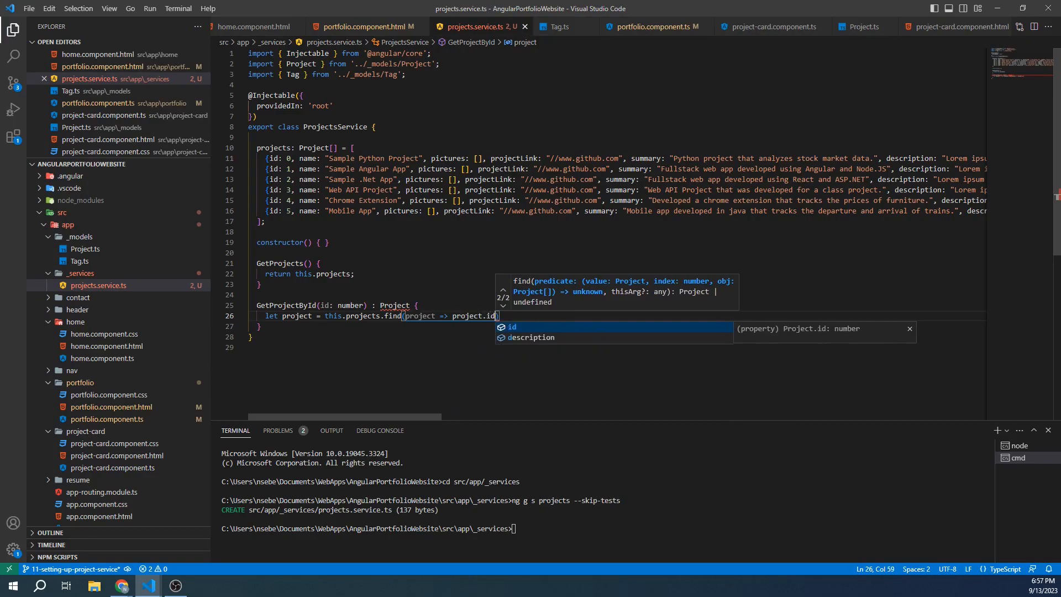
pyautogui.write('===')
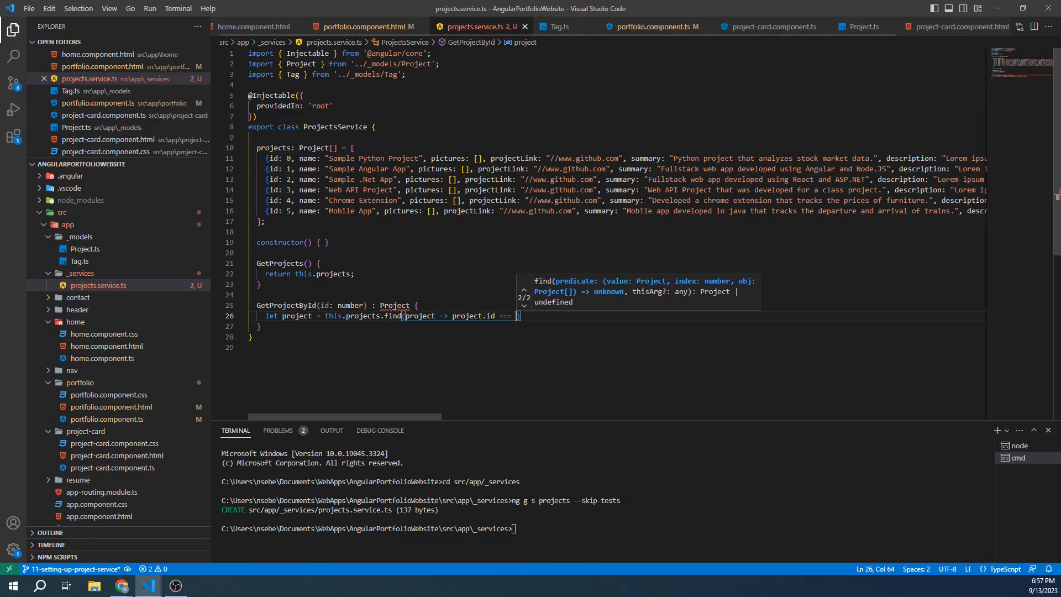
pyautogui.write('id);')
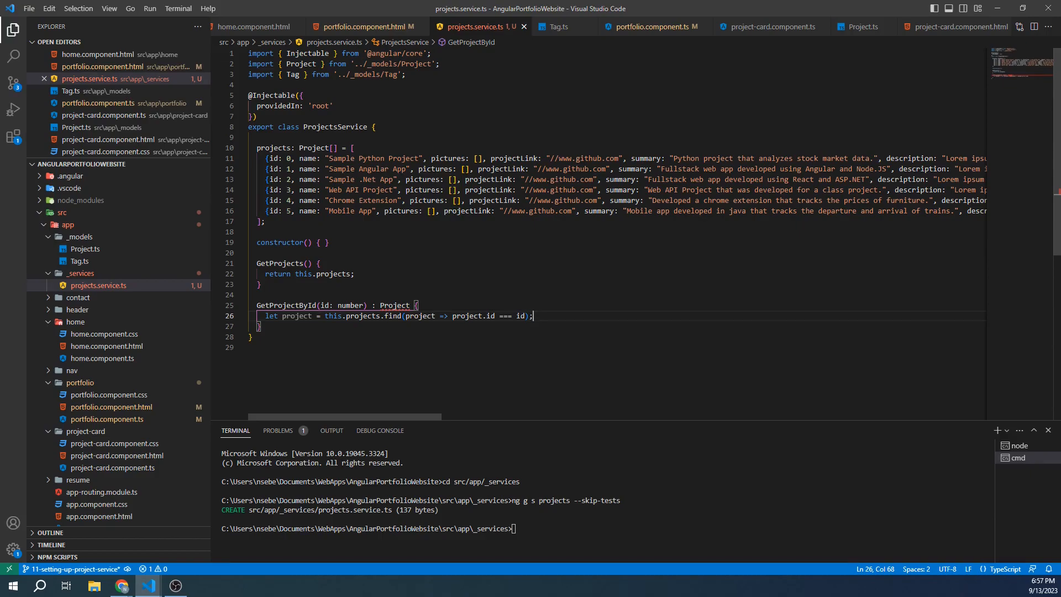
pyautogui.press('Enter')
pyautogui.write('if')
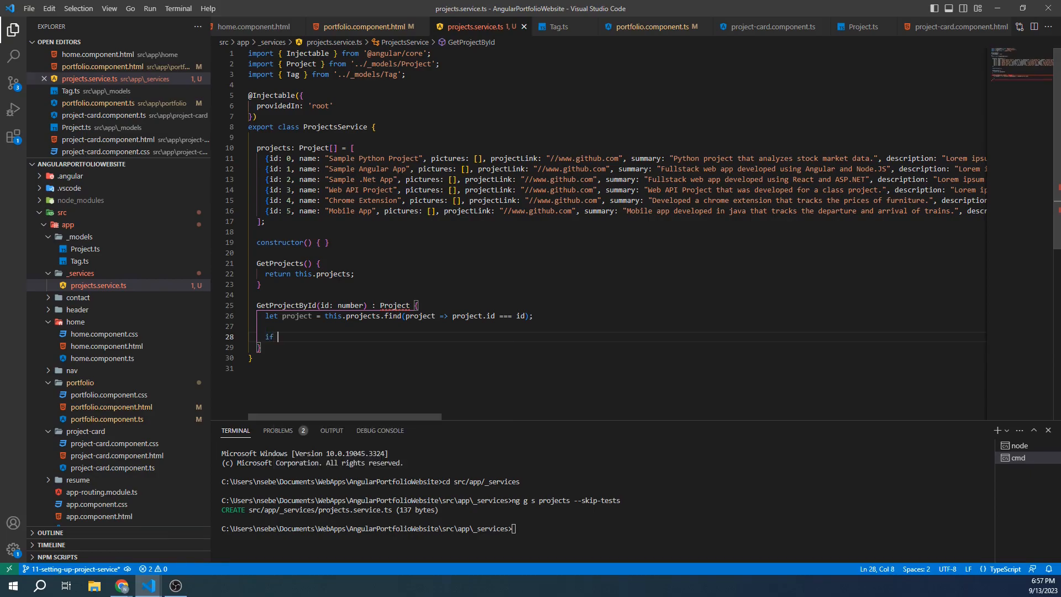
# Step: Throw a TypeError 'There is no project that matches the id: ' + id when undefined, else return project
pyautogui.write('(project === und')
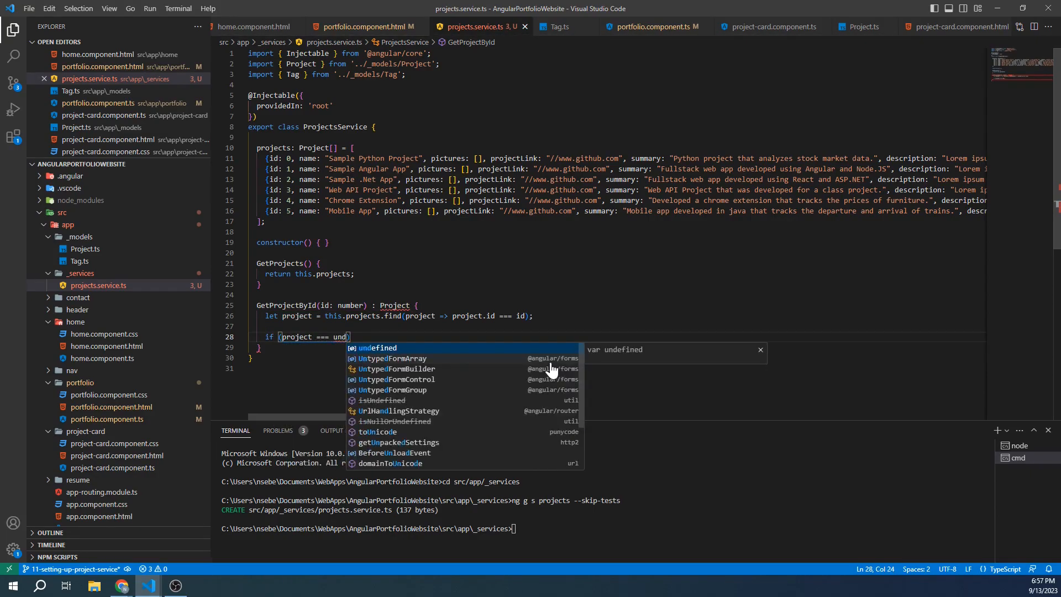
pyautogui.write('efined')
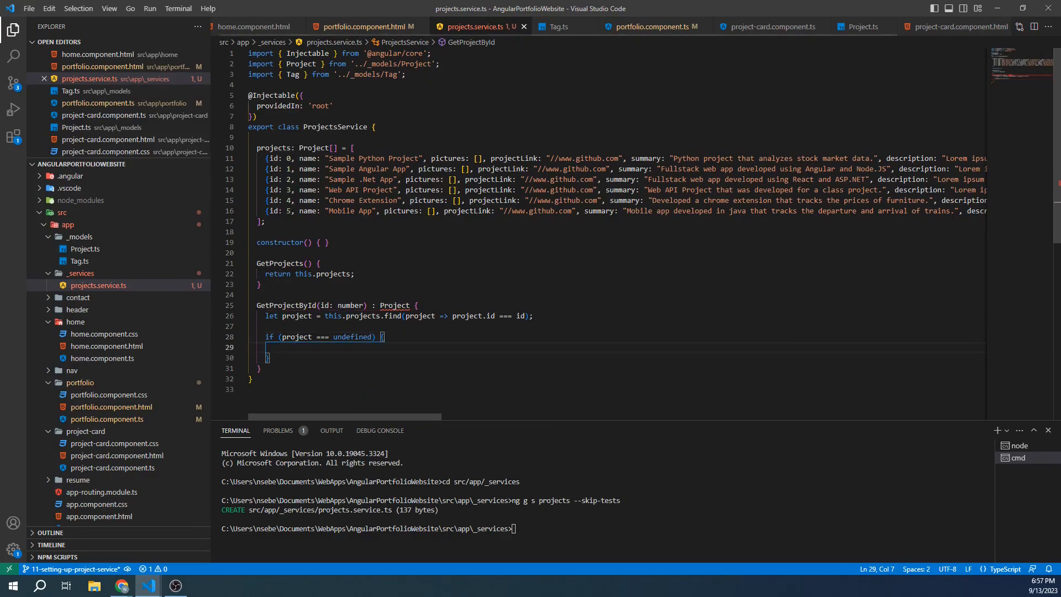
pyautogui.write('throw new')
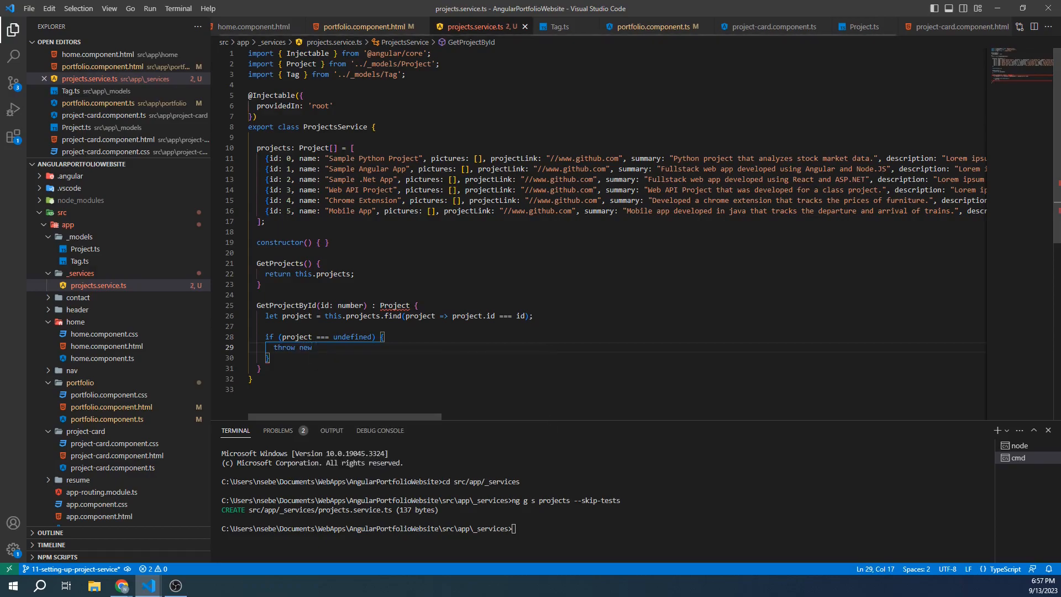
pyautogui.write("TypeError('There is no project that matches the id:")
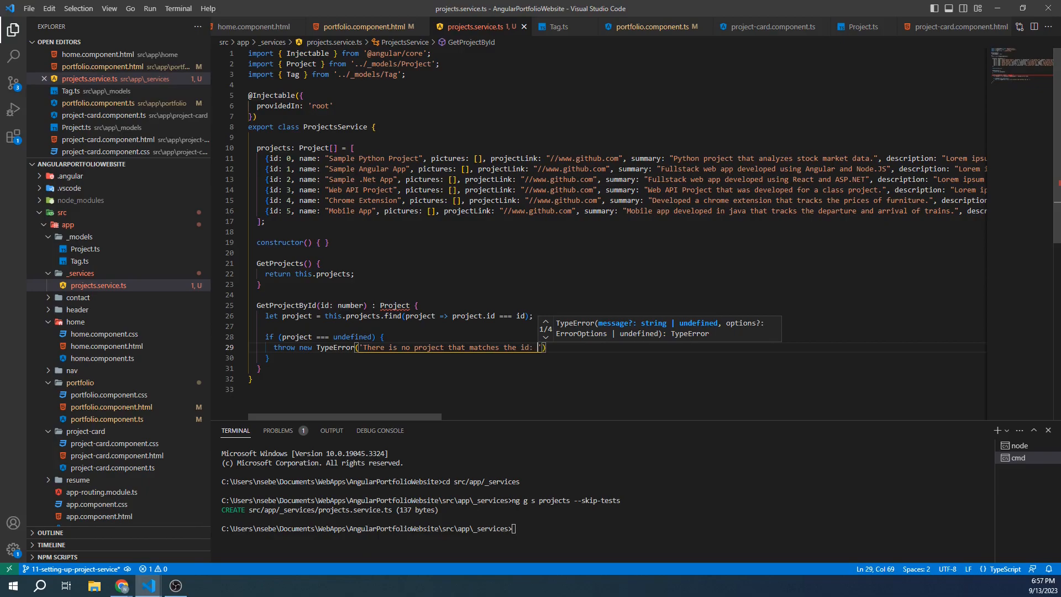
pyautogui.write('+ id')
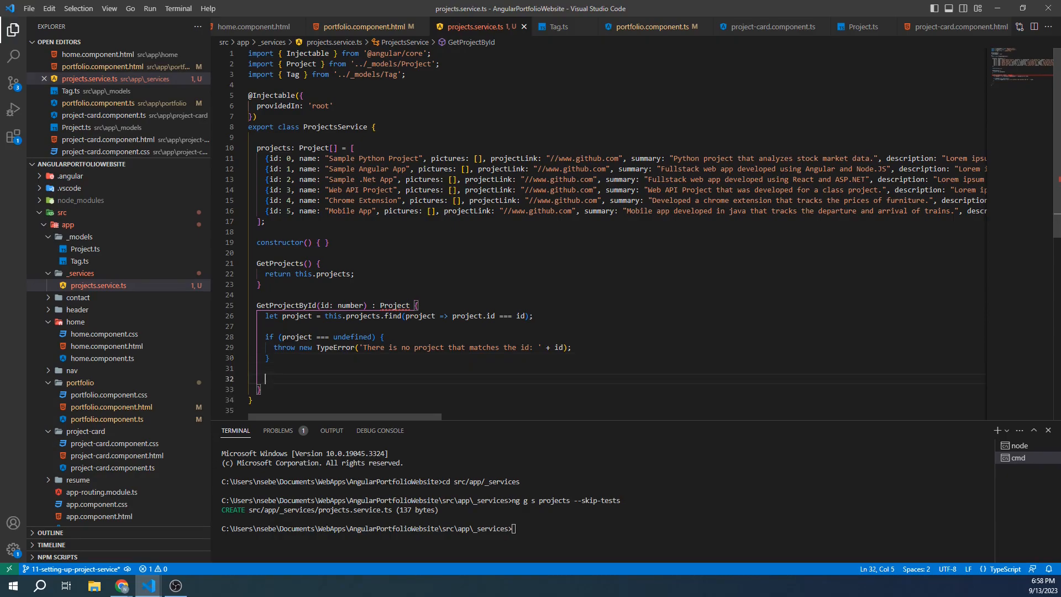
pyautogui.write('return project;')
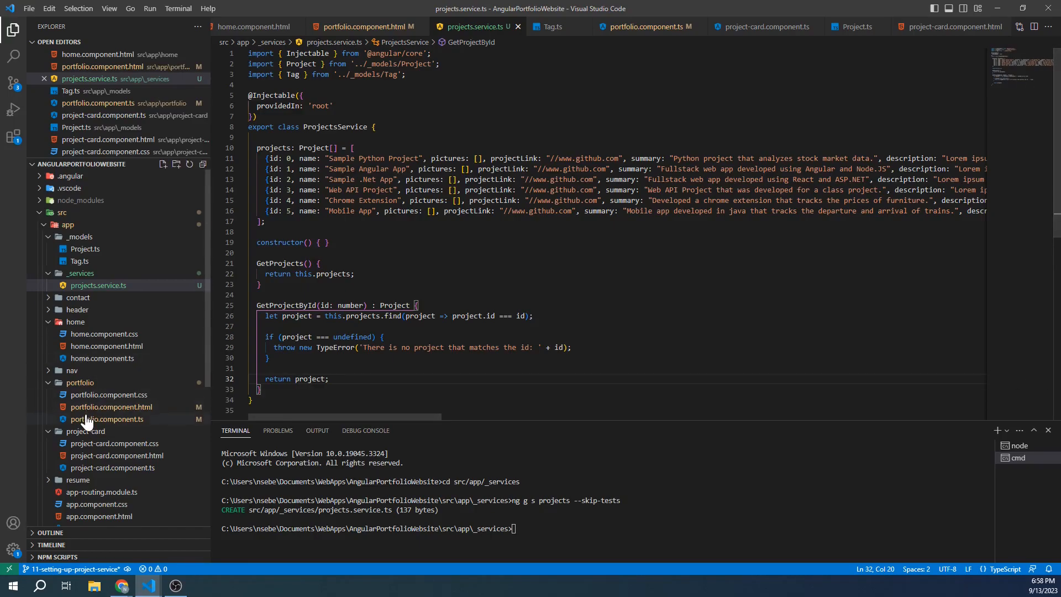
# Step: Add ', private projectService: ProjectsService' to the PortfolioComponent constructor with its auto-import
pyautogui.click(109, 419)
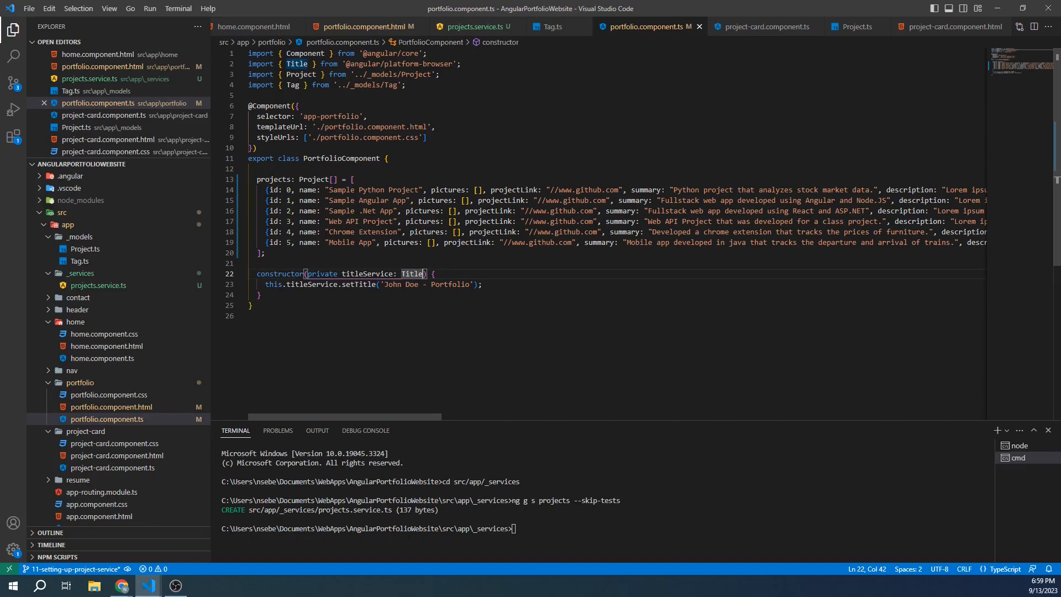
pyautogui.write(', private p')
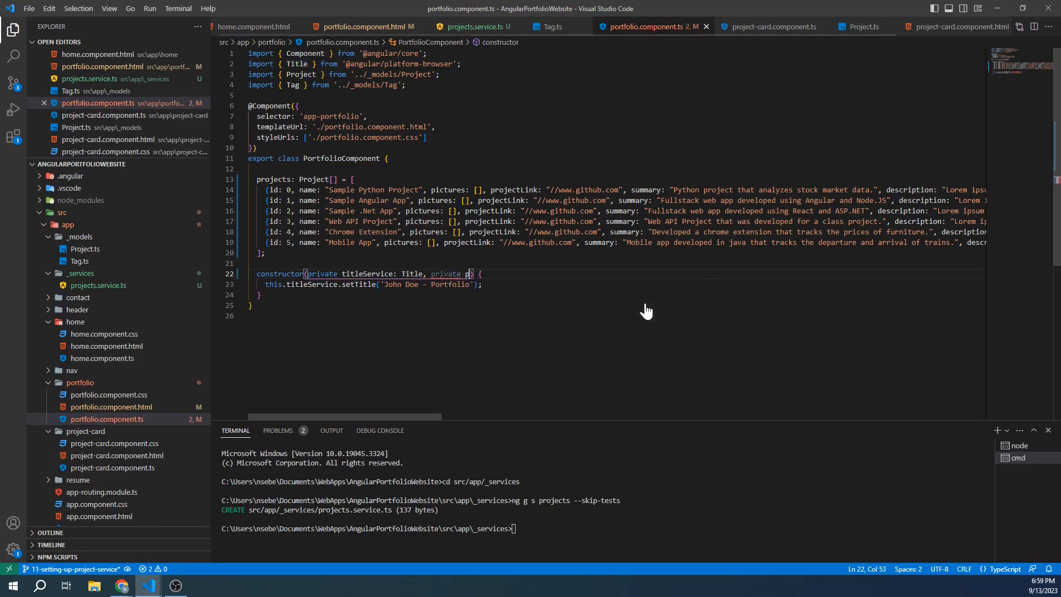
pyautogui.write('rojectService')
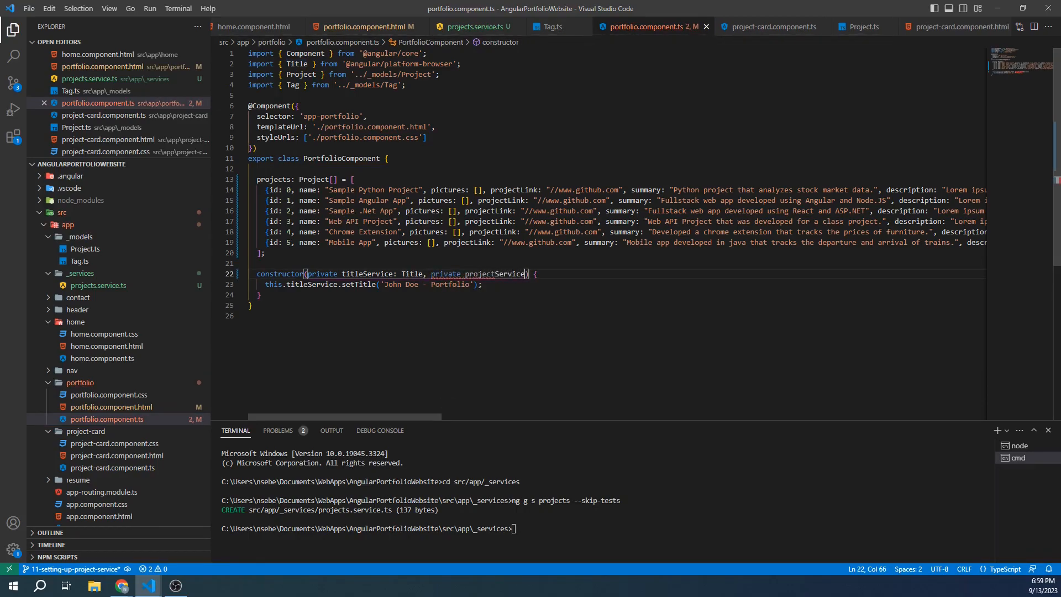
pyautogui.write(': ProjectService')
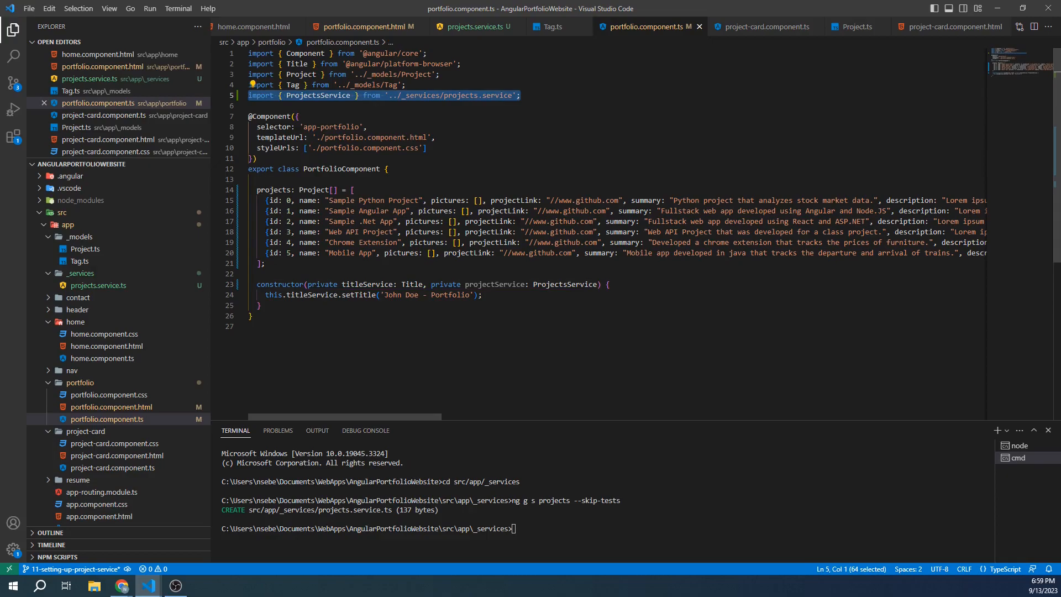
pyautogui.click(606, 284)
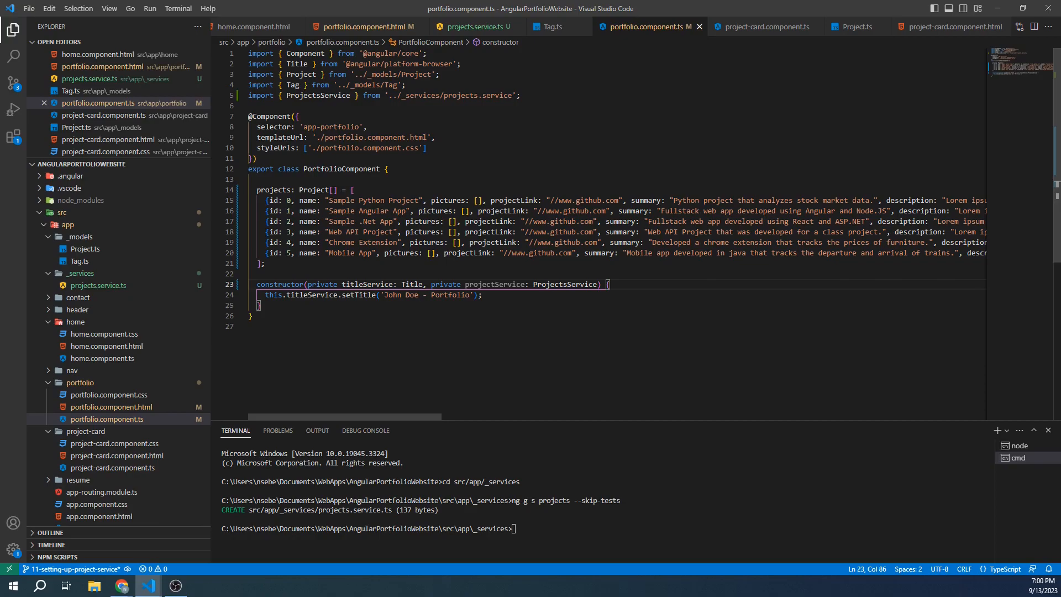
# Step: Replace the hardcoded projects array with 'projects = {} as Project[];' and start adding implements OnInit
pyautogui.moveTo(284, 200); pyautogui.dragTo(266, 263)
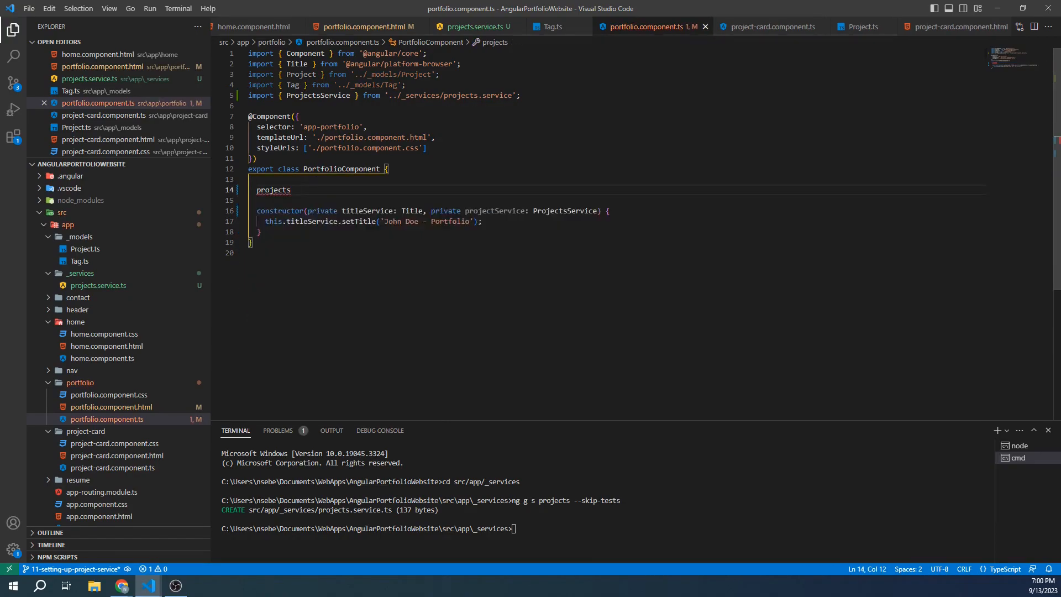
pyautogui.write('=')
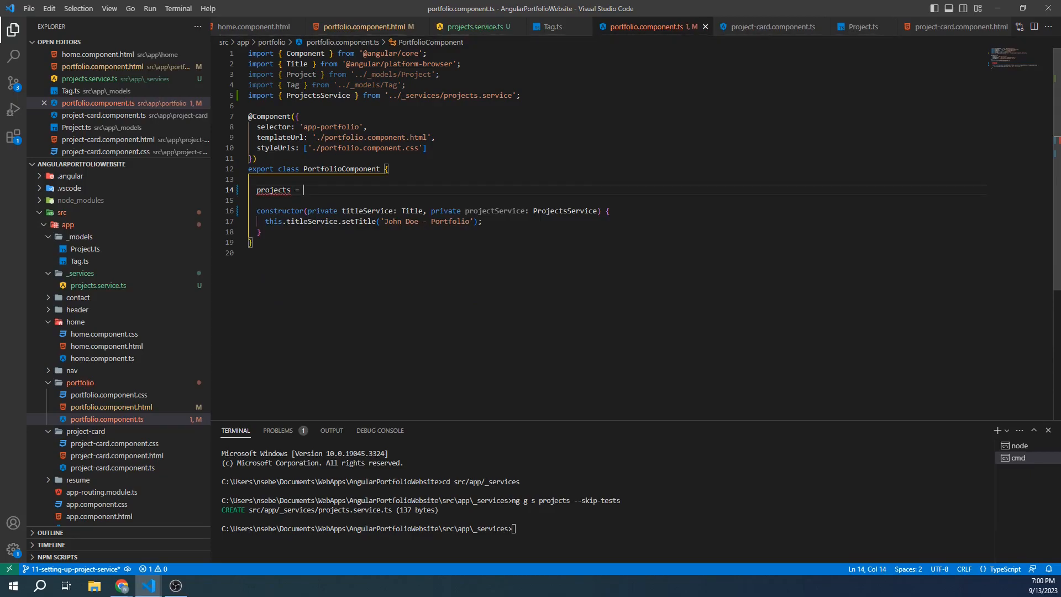
pyautogui.write('{} as')
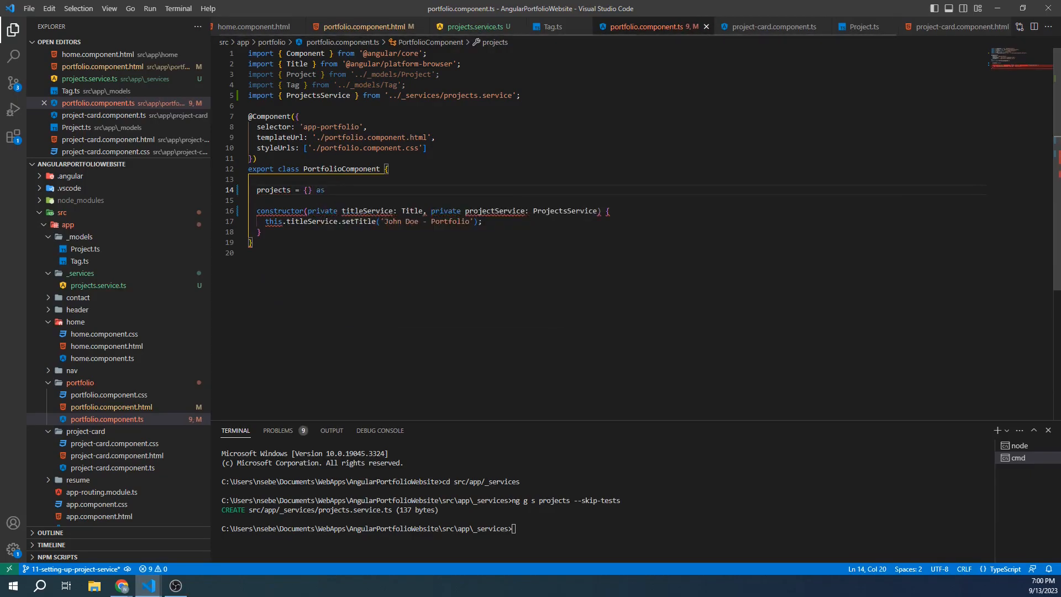
pyautogui.write('Project[];')
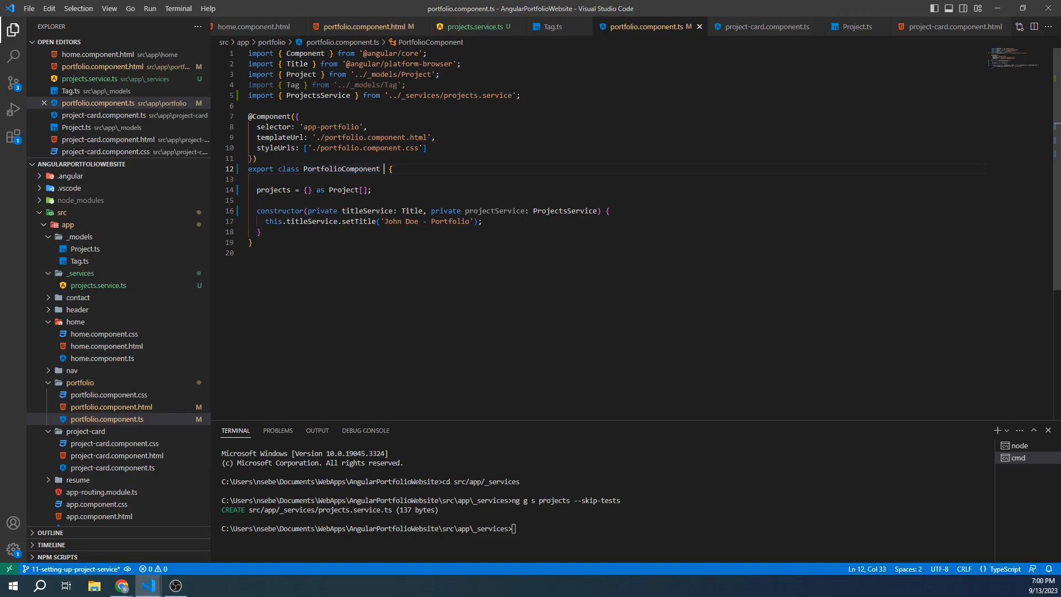
pyautogui.write('implements OnInit')
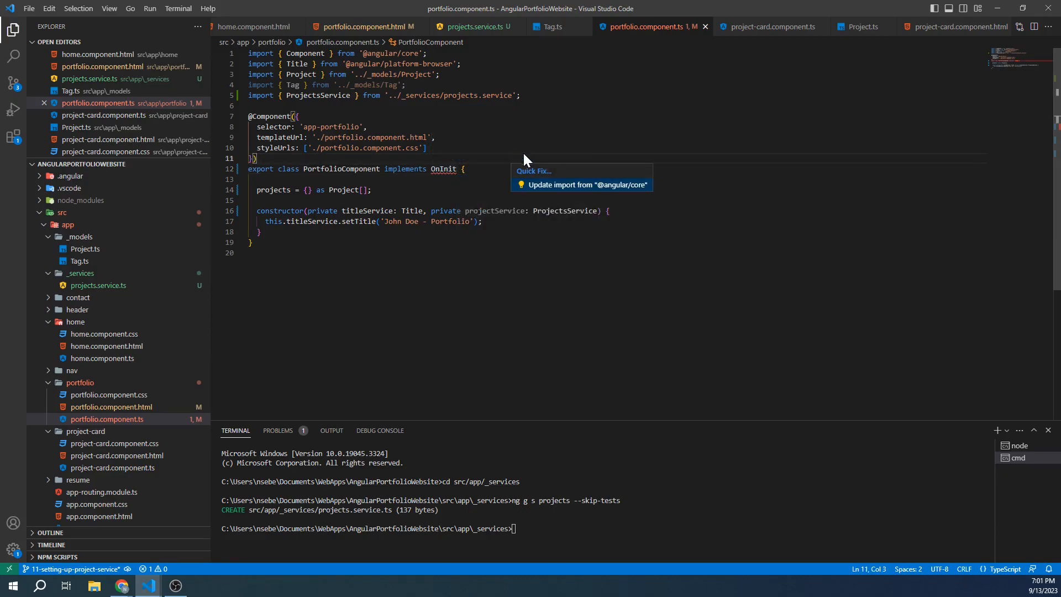
# Step: Import OnInit, generate ngOnInit and assign this.projects = this.projectService.GetProjects();
pyautogui.click(582, 184)
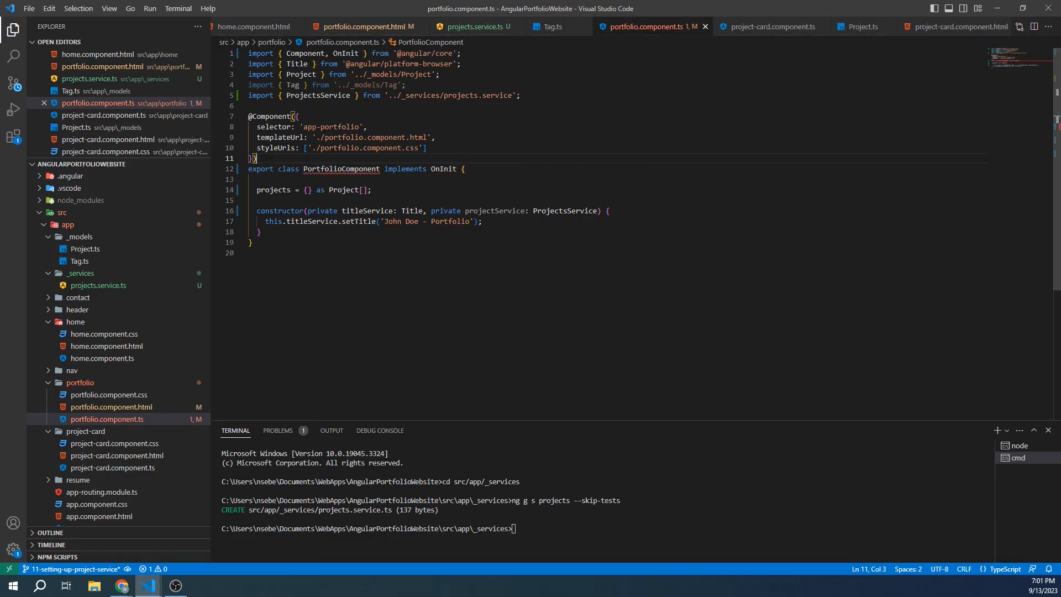
pyautogui.moveTo(342, 168)
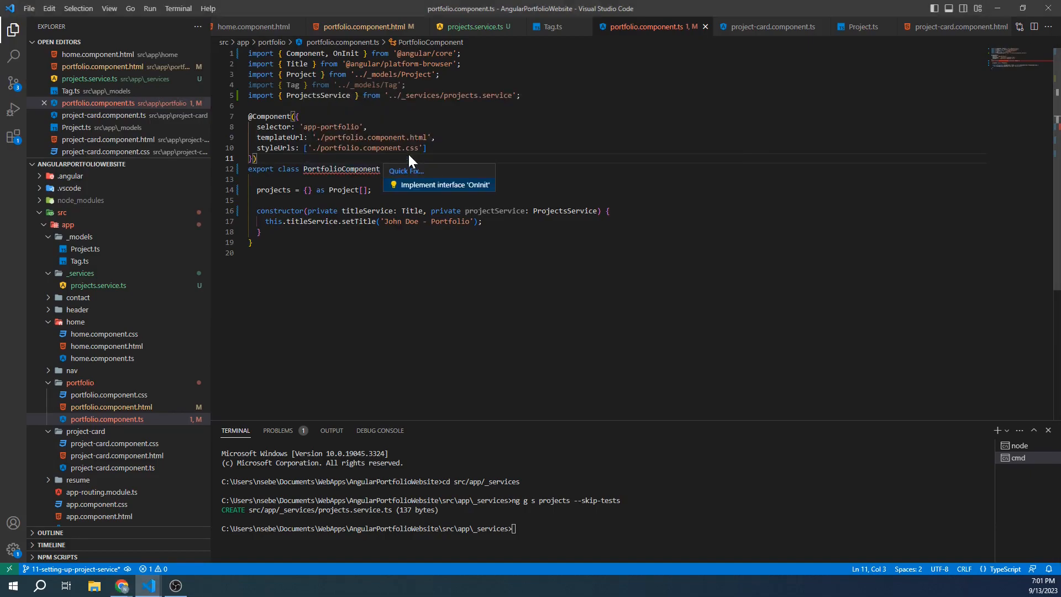
pyautogui.moveTo(430, 189)
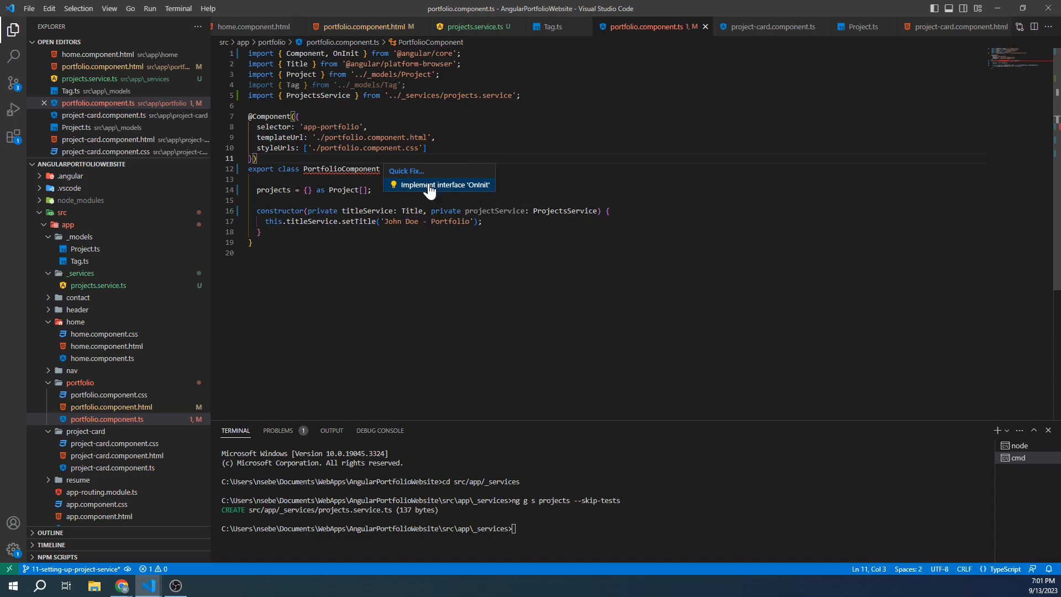
pyautogui.click(442, 184)
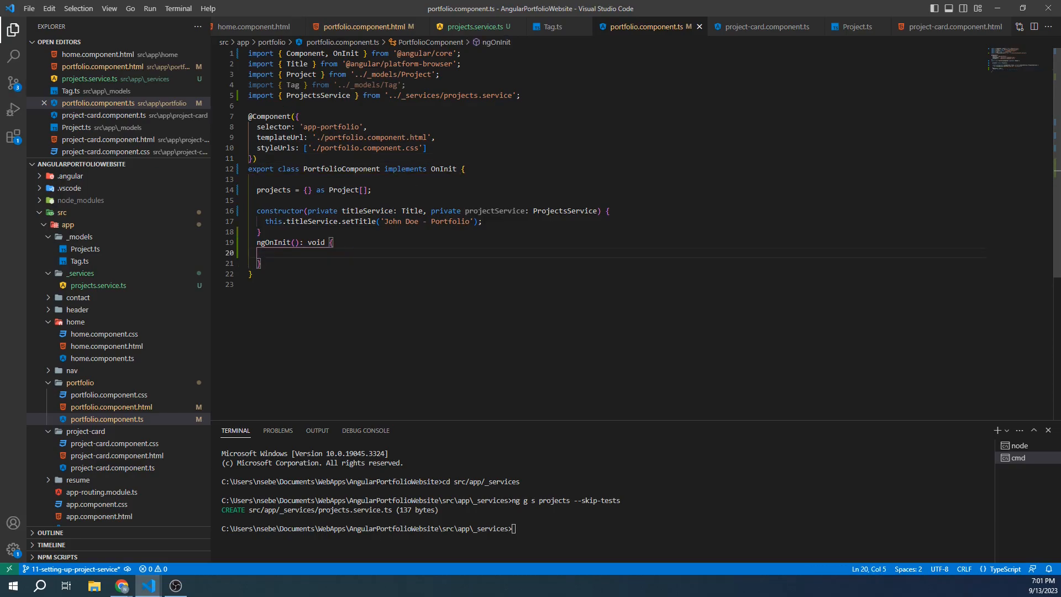
pyautogui.write('this.projects =')
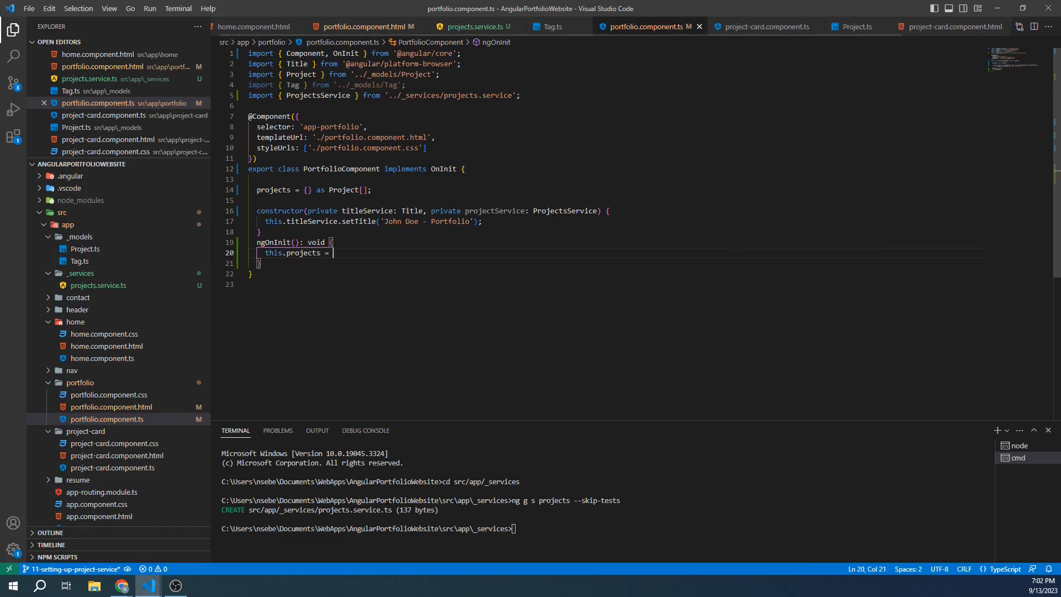
pyautogui.write('this.projectService.GetProjects')
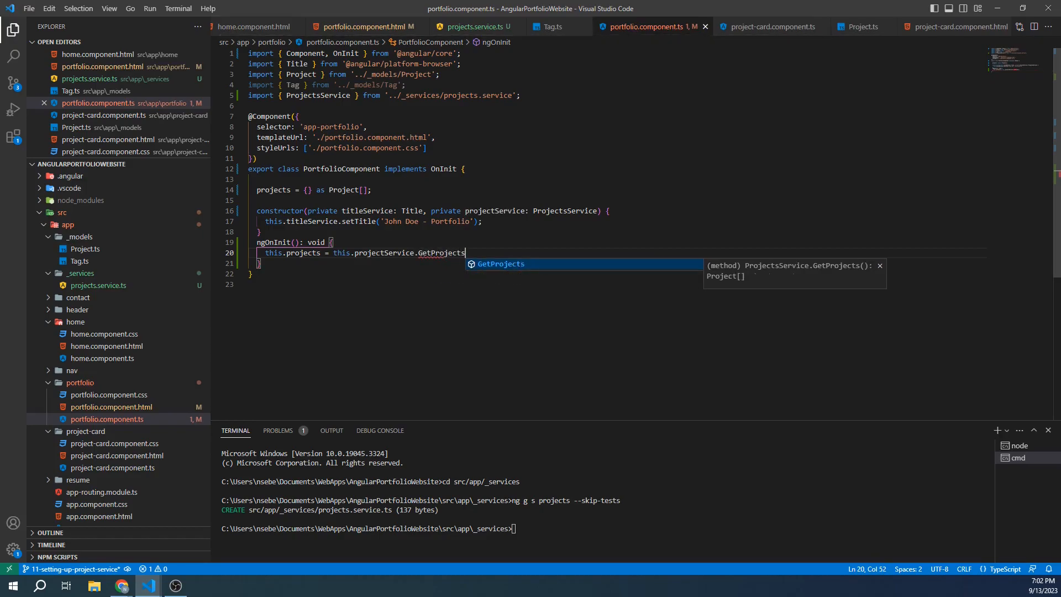
pyautogui.write('();')
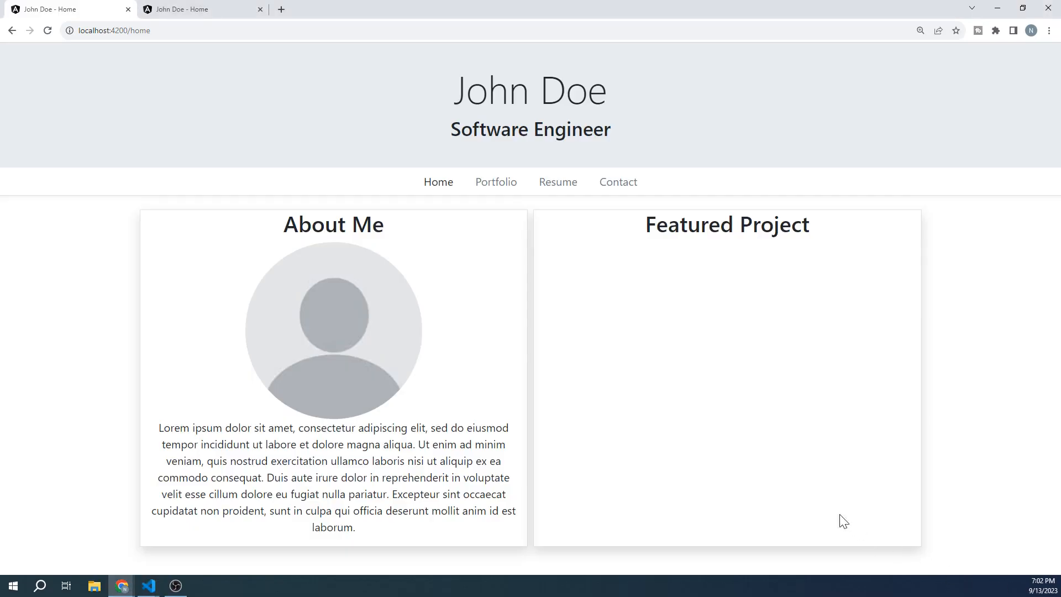
# Step: View the Portfolio page listing six project cards, then return to the home component code
pyautogui.click(495, 182)
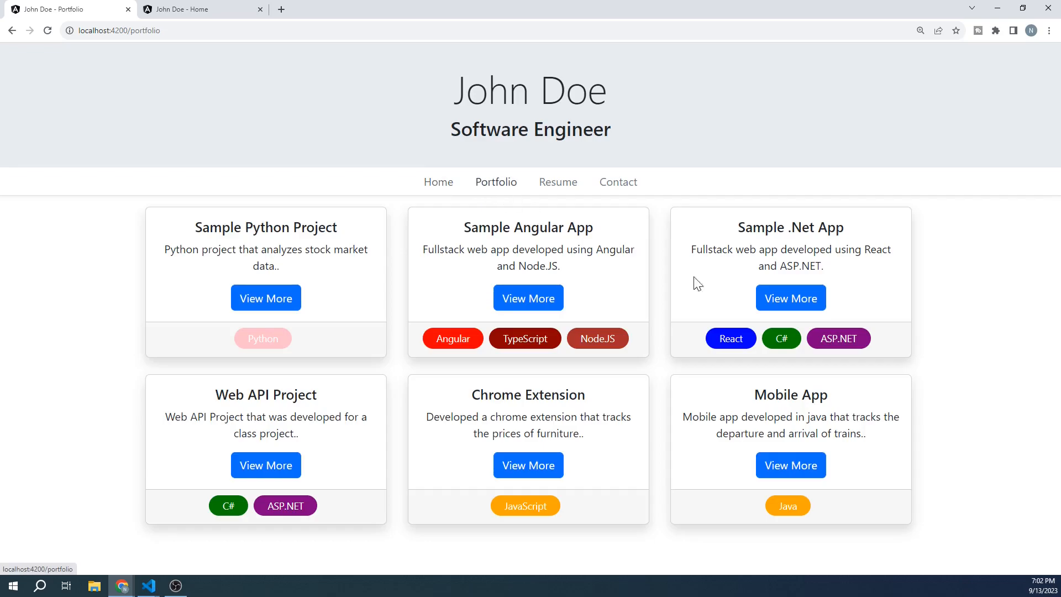
pyautogui.moveTo(994, 379)
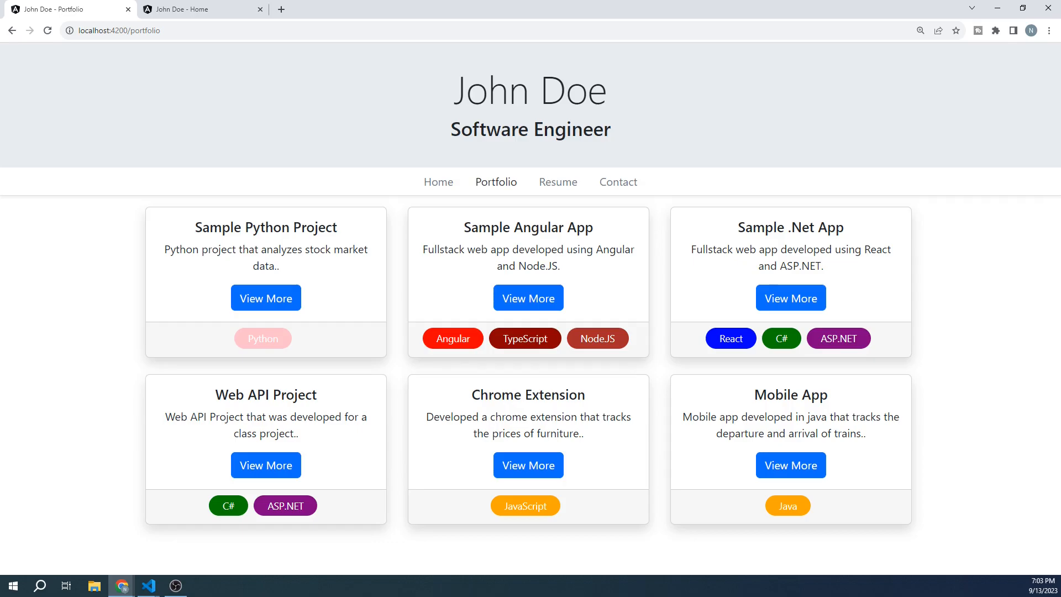
pyautogui.click(148, 584)
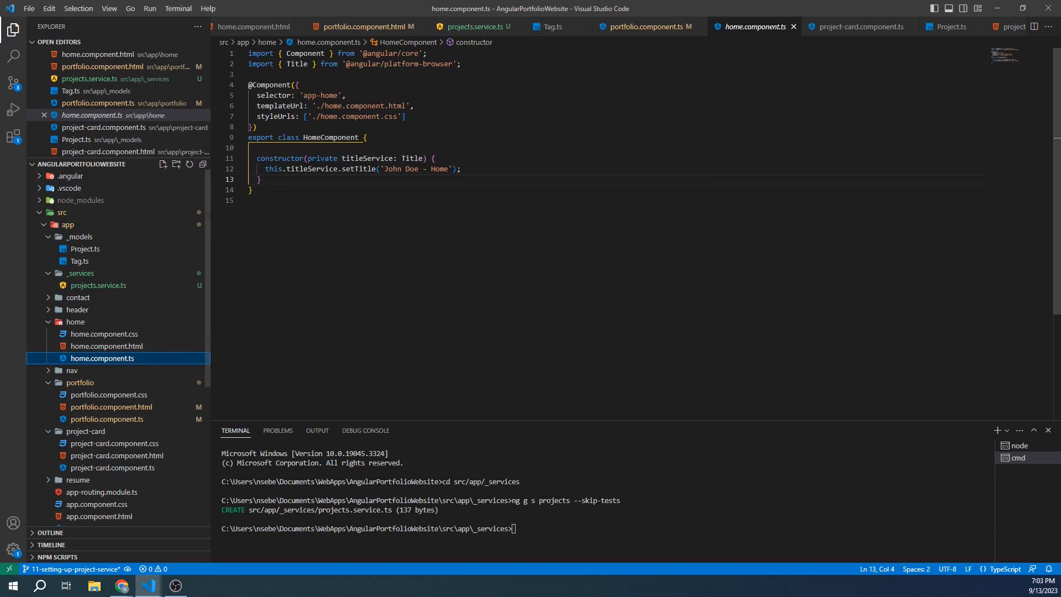
# Step: Inject a private ProjectsService parameter into the HomeComponent constructor
pyautogui.doubleClick(411, 158)
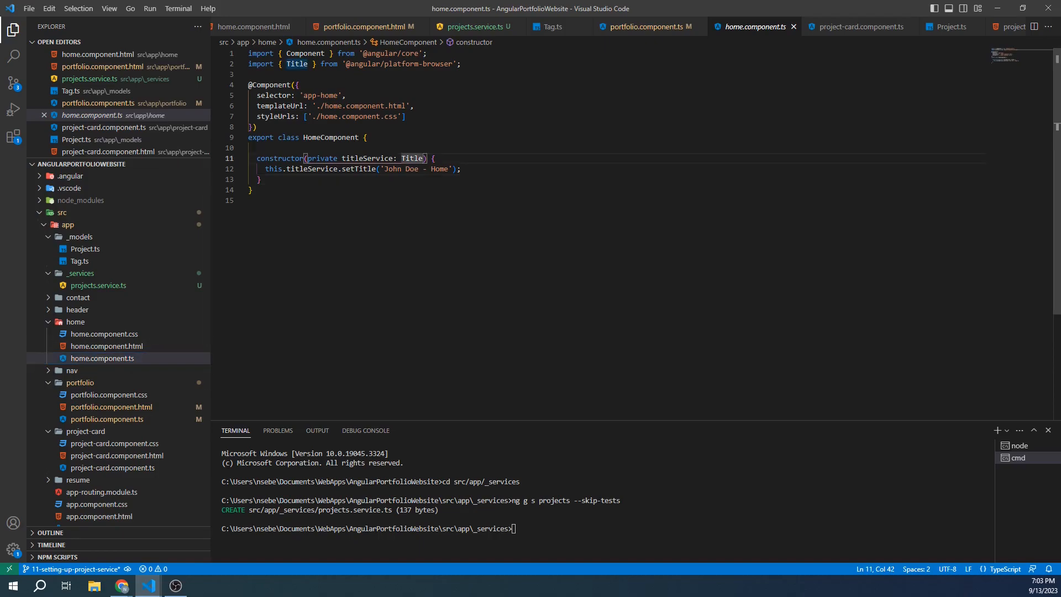
pyautogui.write(', private projectService: Project')
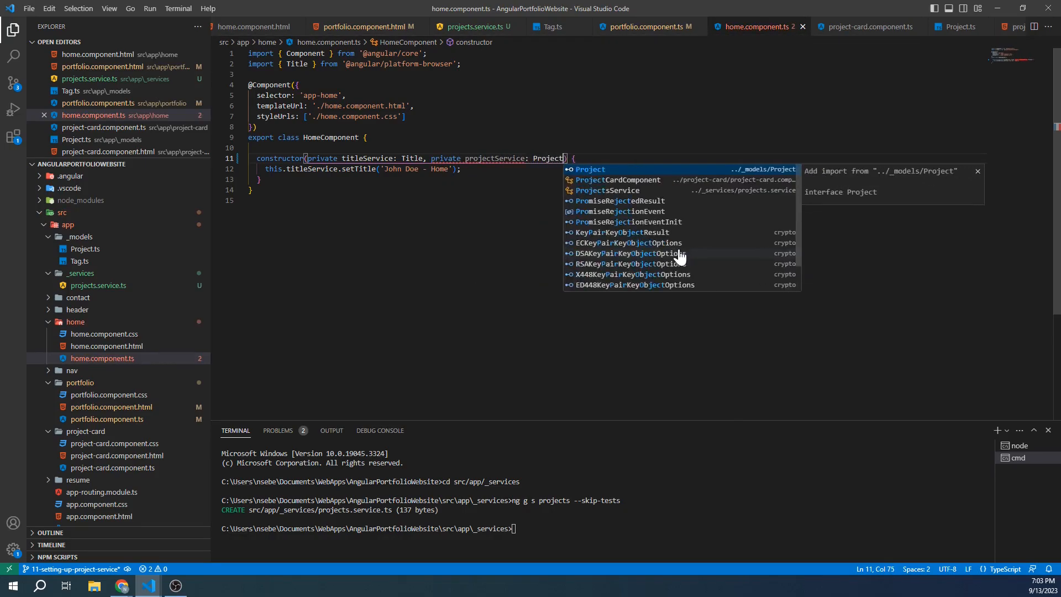
pyautogui.click(608, 190)
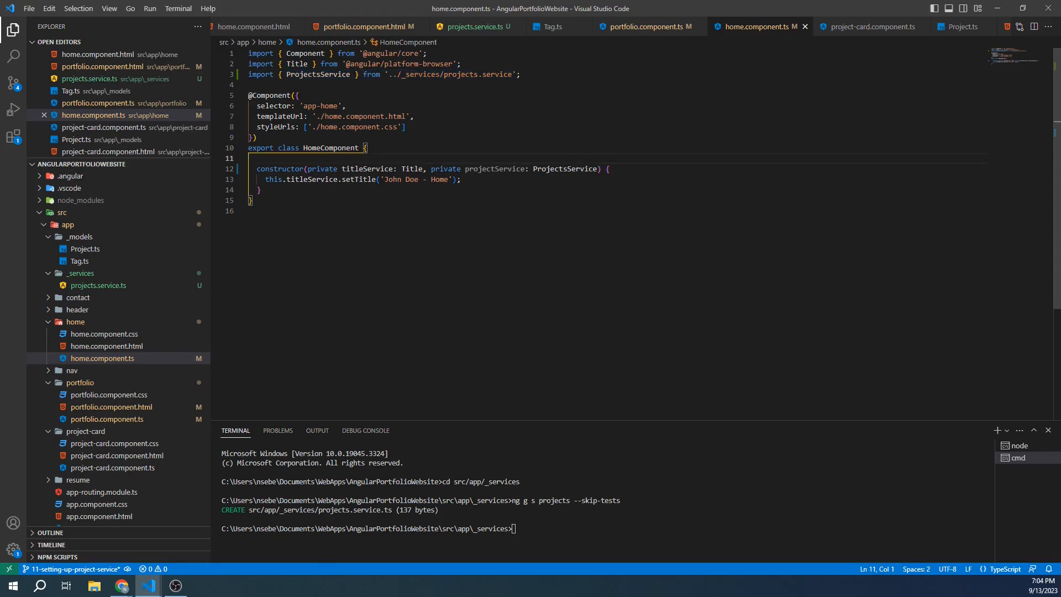
# Step: Declare 'featuredProject = {} as Project;' and import Project from ../_models/Project
pyautogui.press('enter')
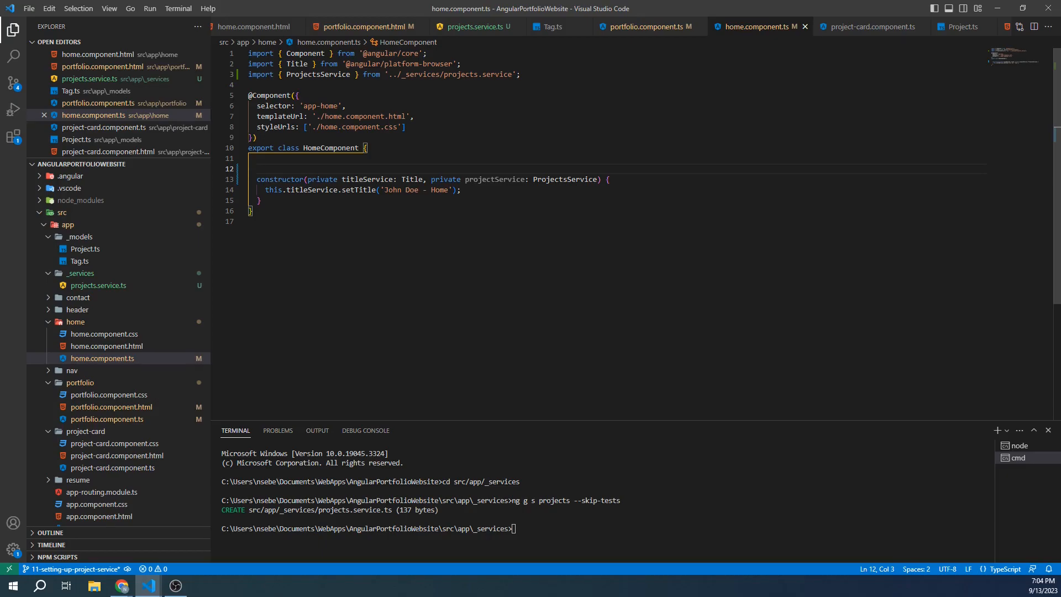
pyautogui.write('feat')
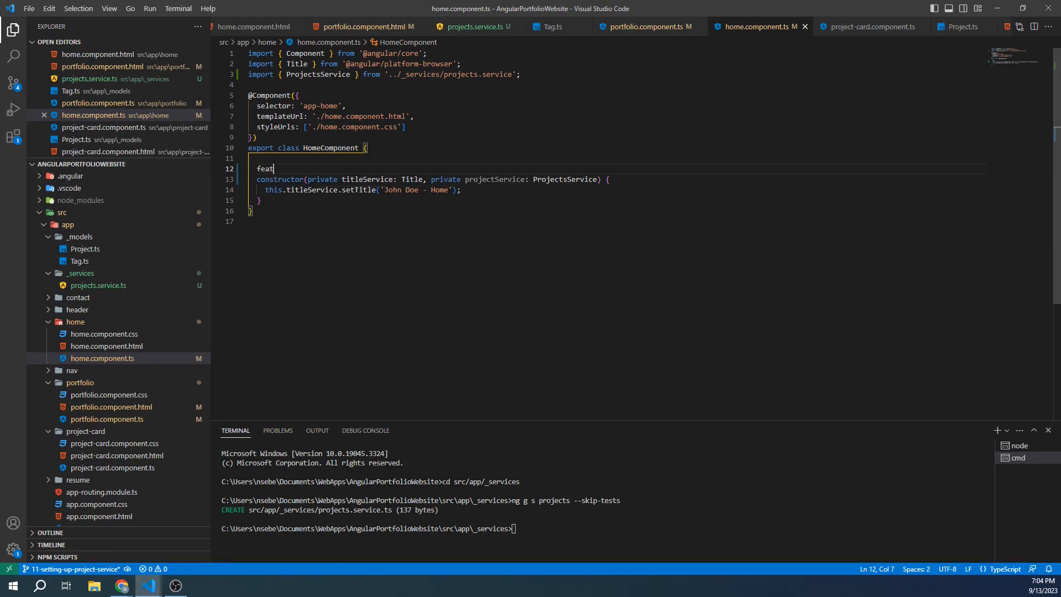
pyautogui.write('ured')
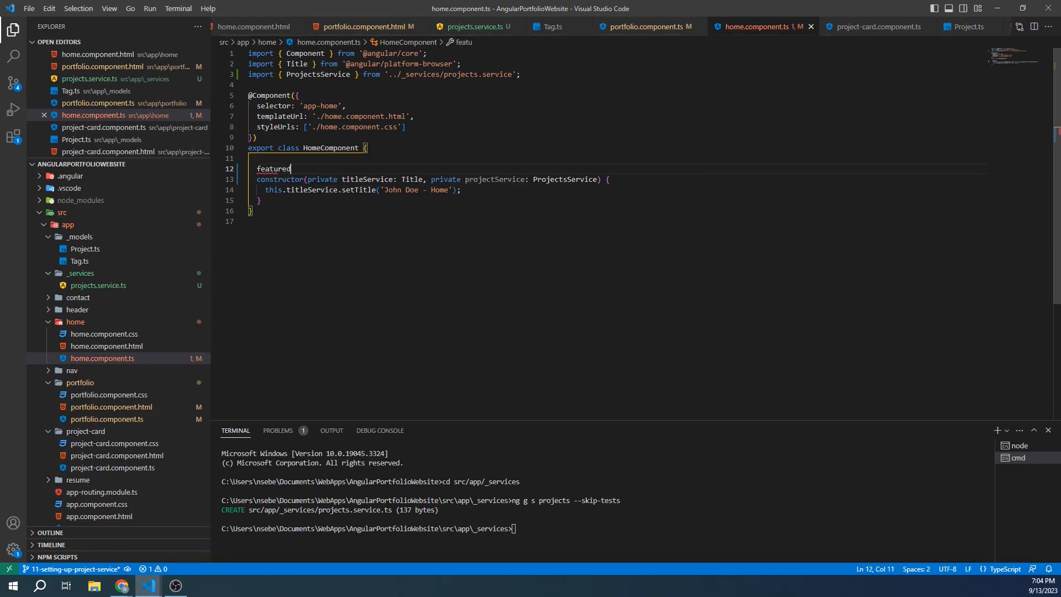
pyautogui.write('Project =')
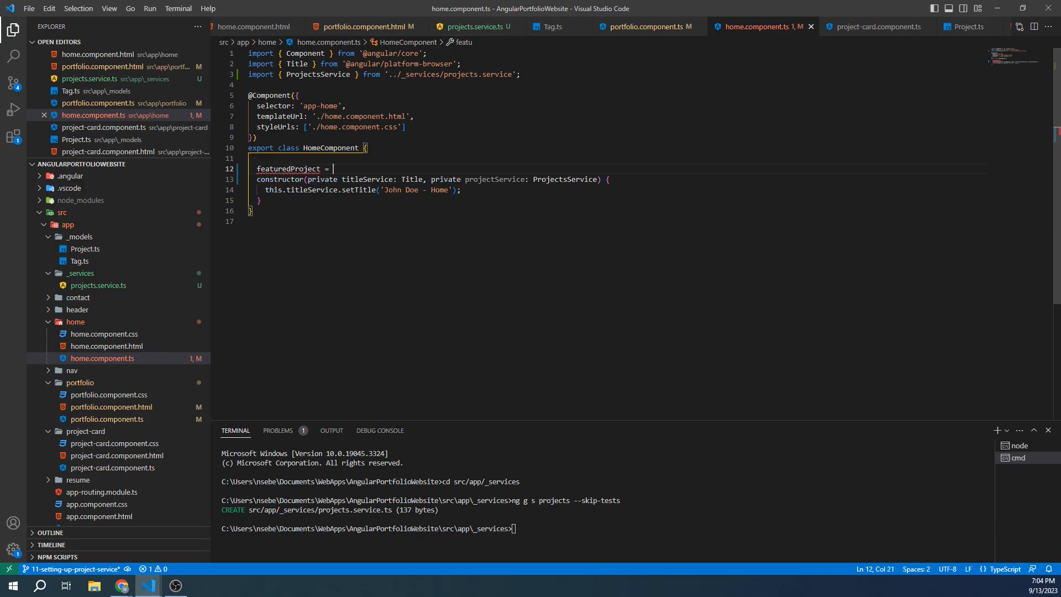
pyautogui.write('{} as Project;')
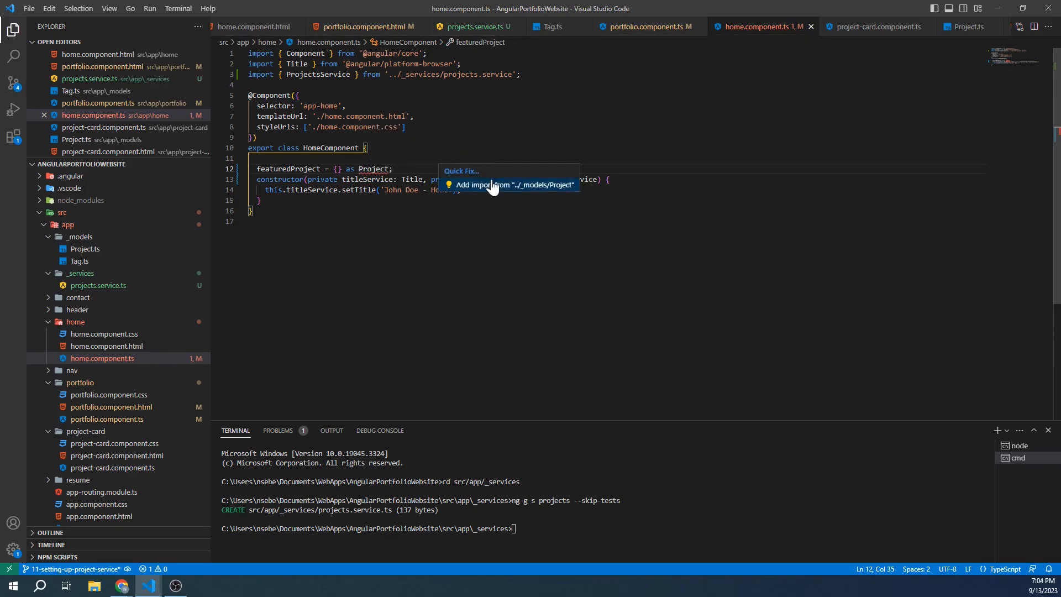
pyautogui.click(512, 185)
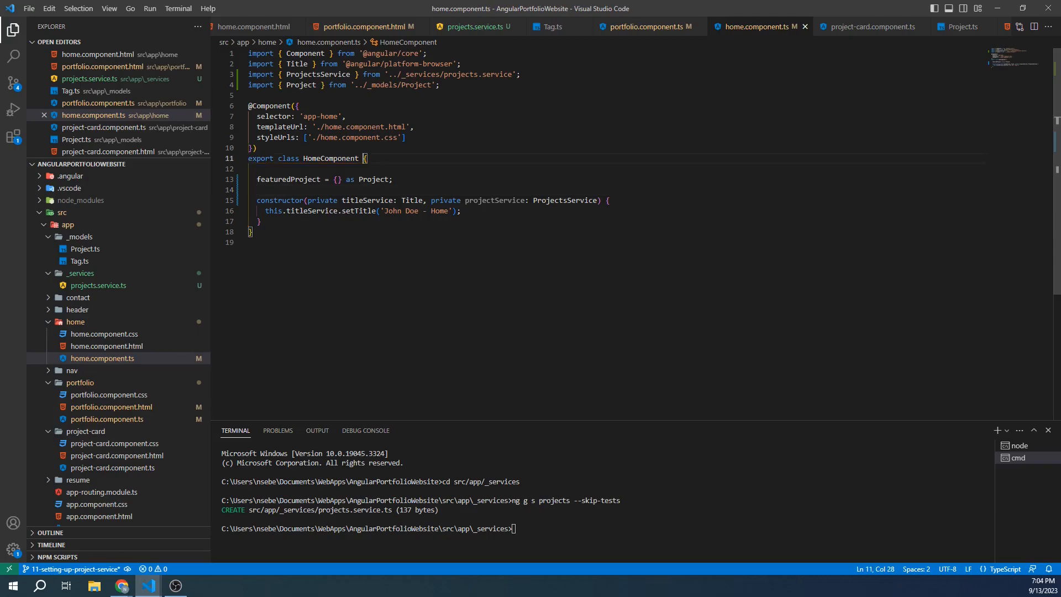
# Step: Make HomeComponent implement OnInit and generate an empty ngOnInit method
pyautogui.write('implements')
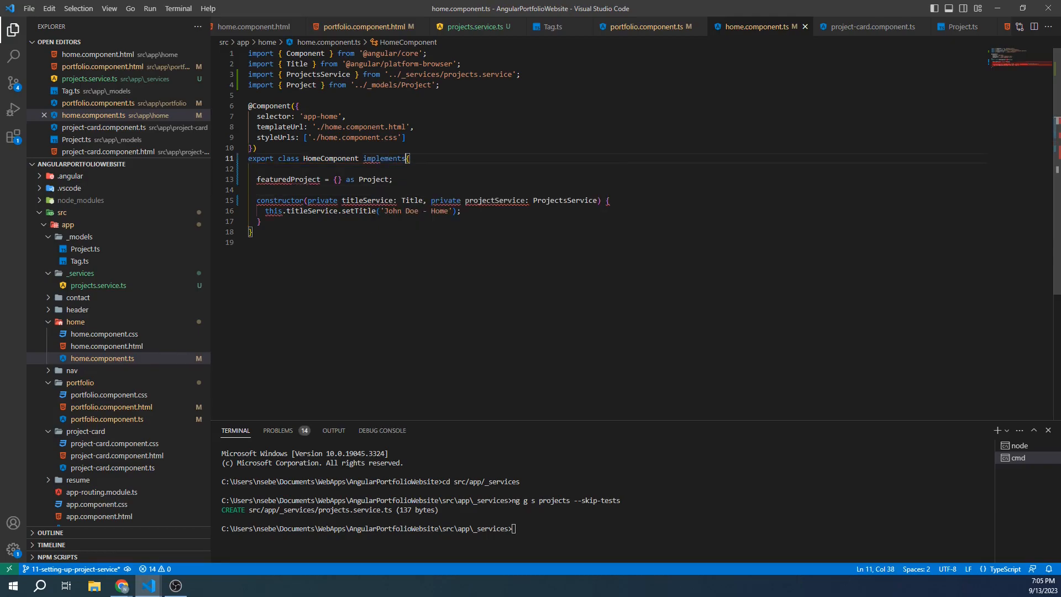
pyautogui.write('OnInit')
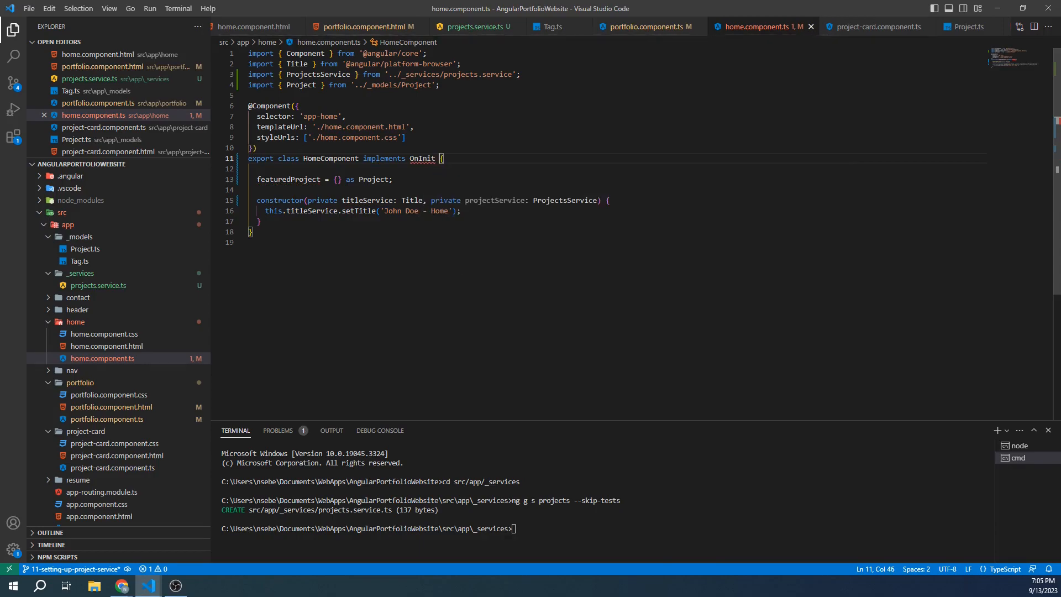
pyautogui.moveTo(421, 158)
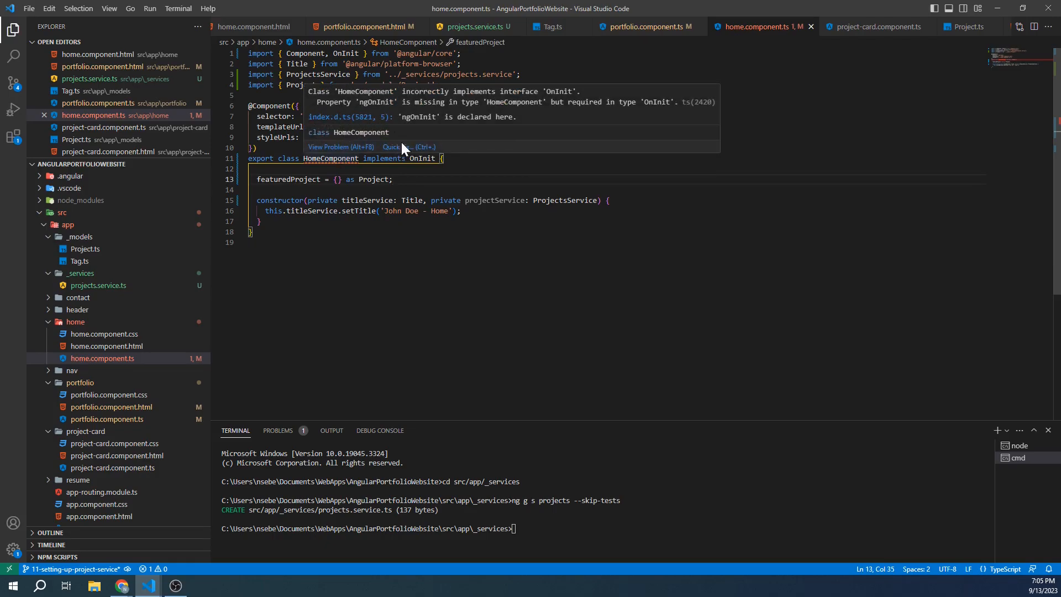
pyautogui.click(391, 147)
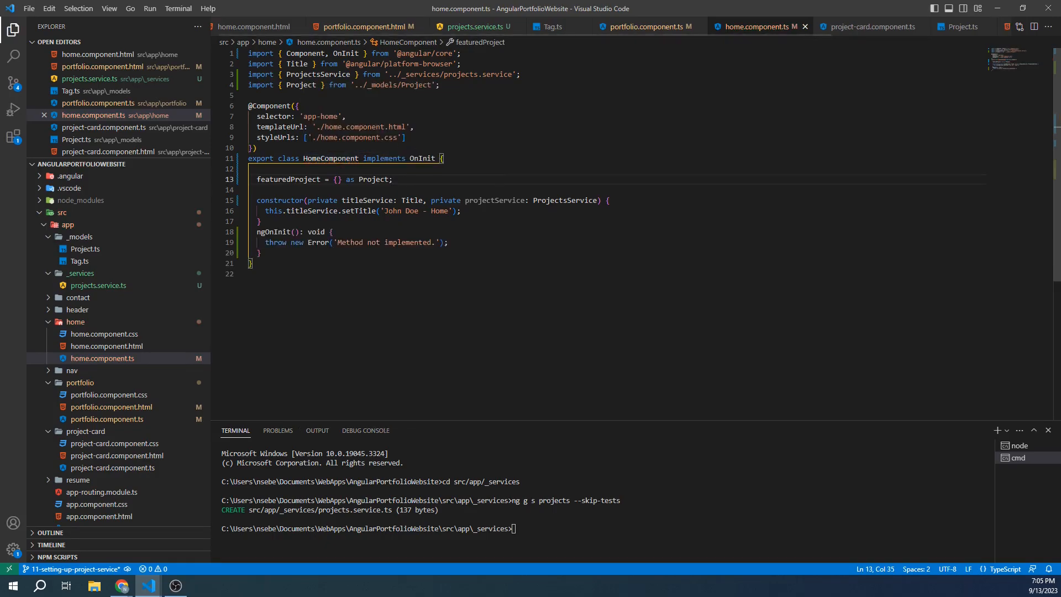
pyautogui.moveTo(279, 242); pyautogui.dragTo(447, 242)
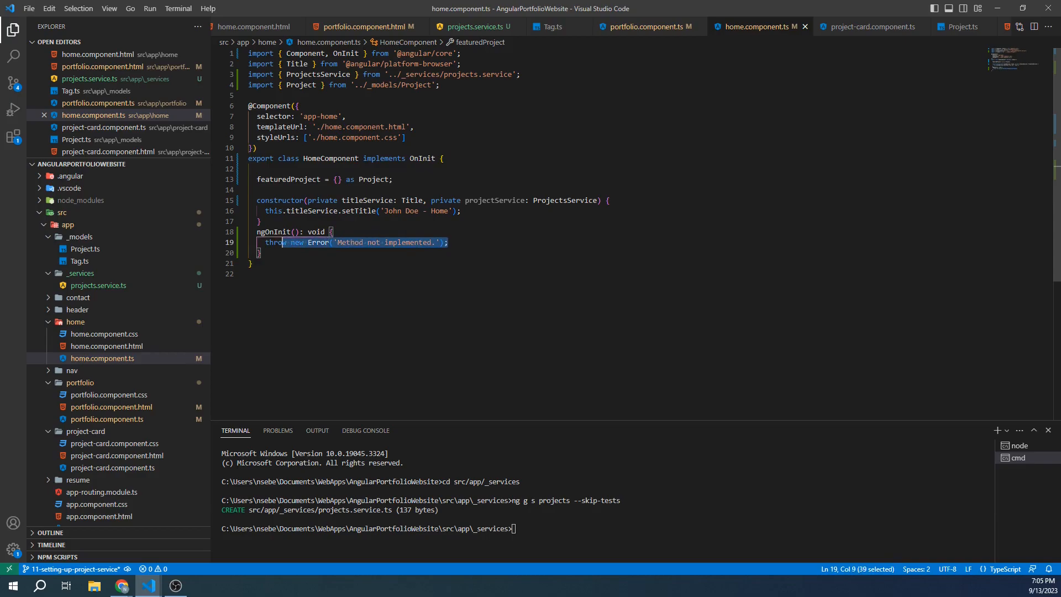
pyautogui.press('Delete')
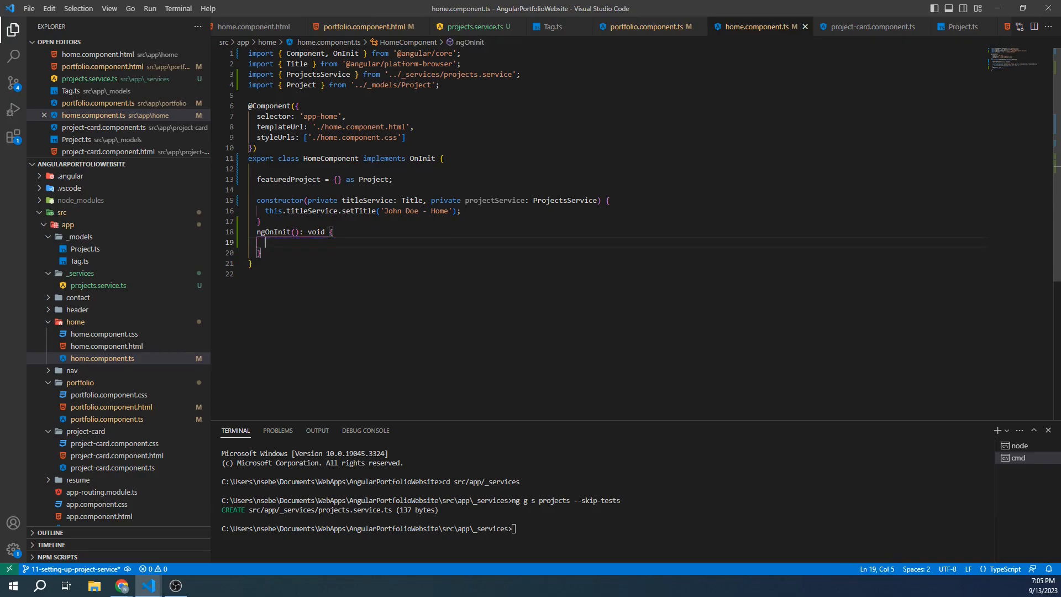
# Step: Assign this.featuredProject = this.projectService.GetProjectById() and check the service's methods
pyautogui.write('this.featuredProject')
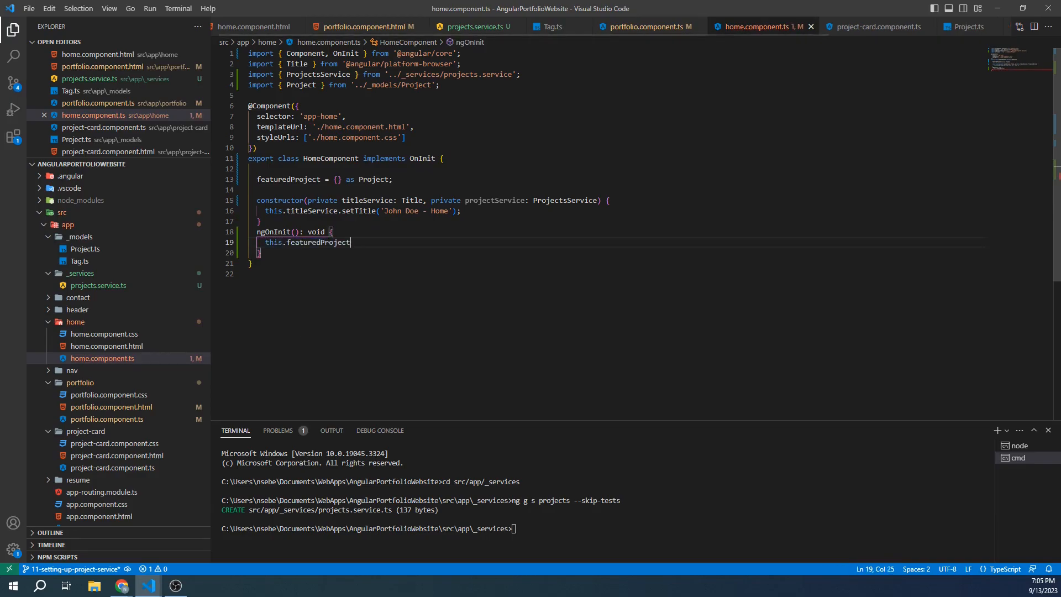
pyautogui.write('= this')
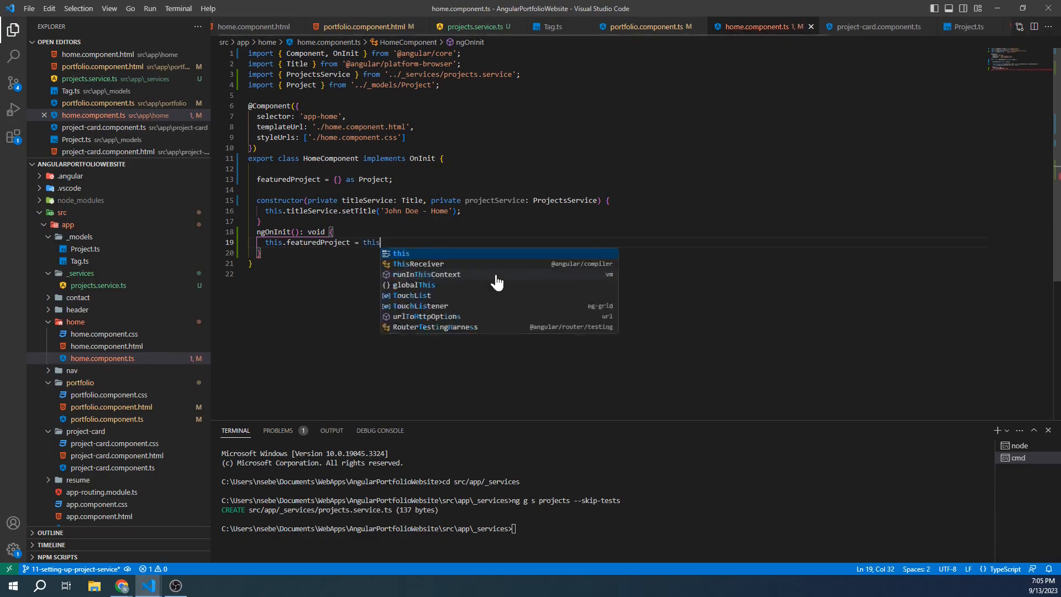
pyautogui.write('.projectService.GetProjectById();')
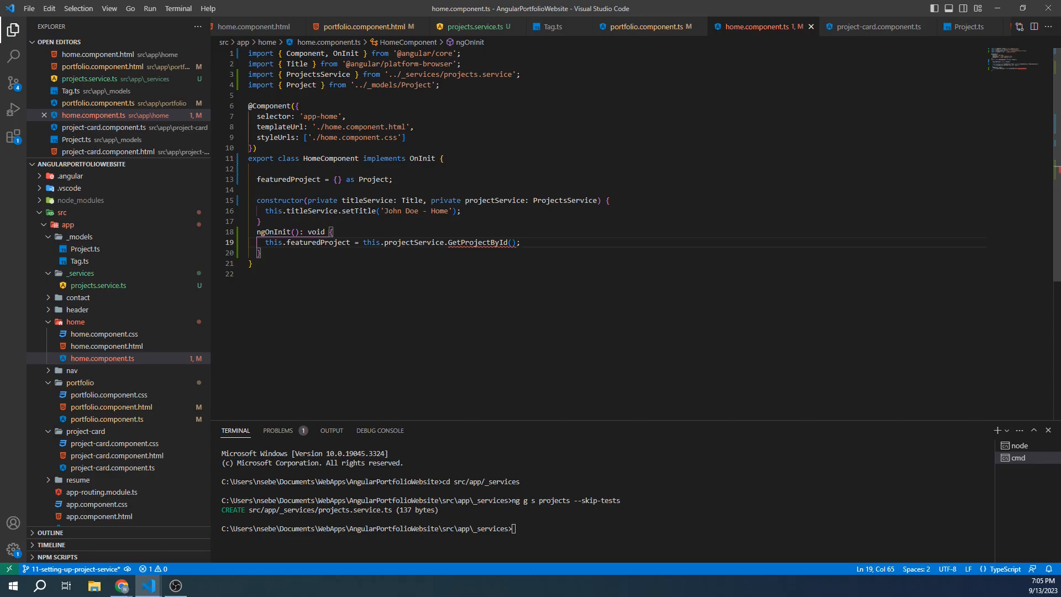
pyautogui.click(512, 242)
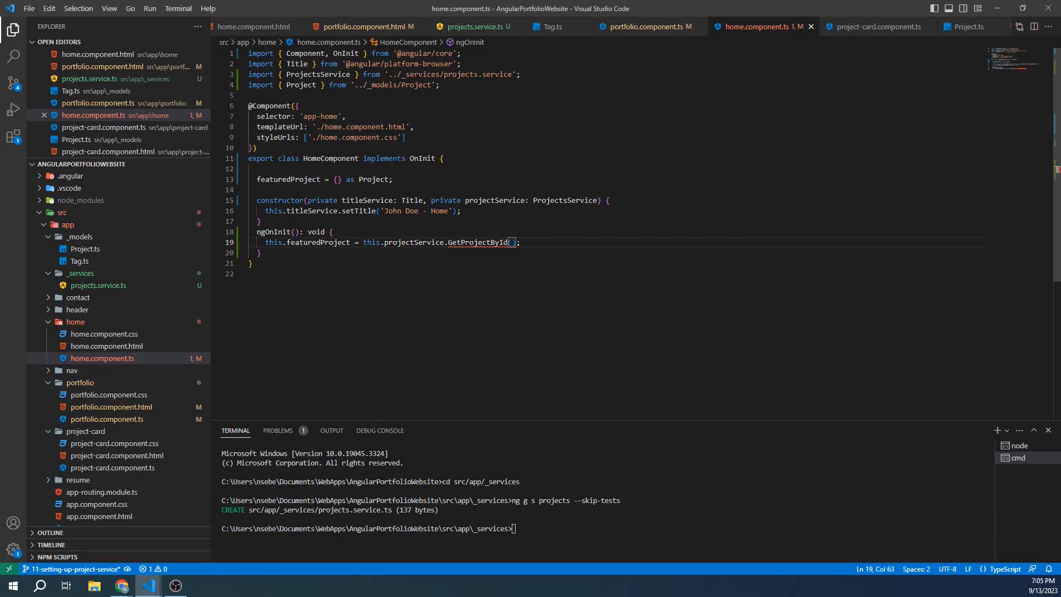
pyautogui.click(98, 285)
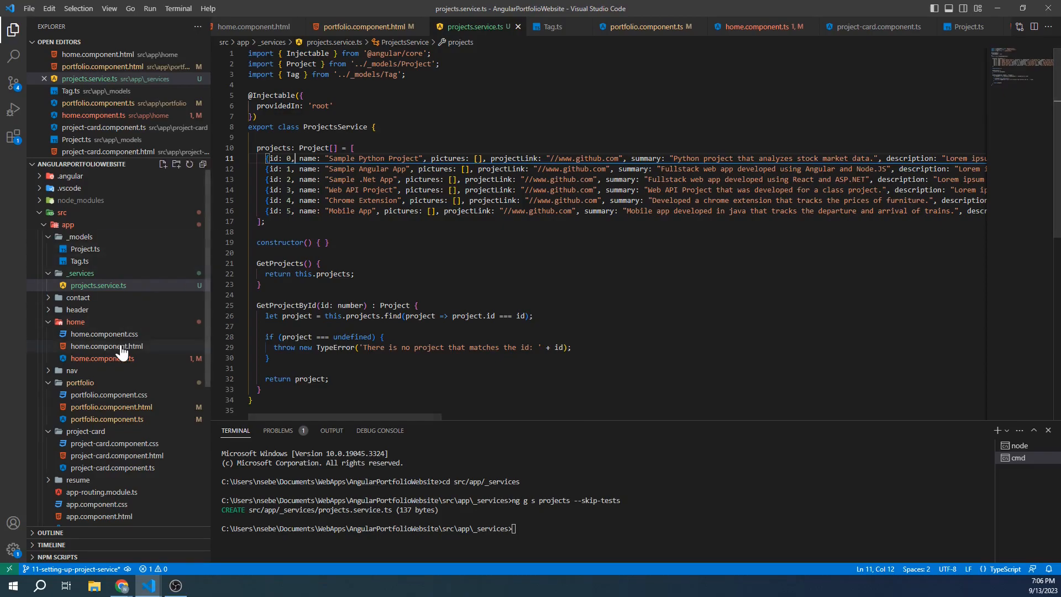
# Step: Pass id 0 to GetProjectById in the home component's ngOnInit
pyautogui.click(762, 27)
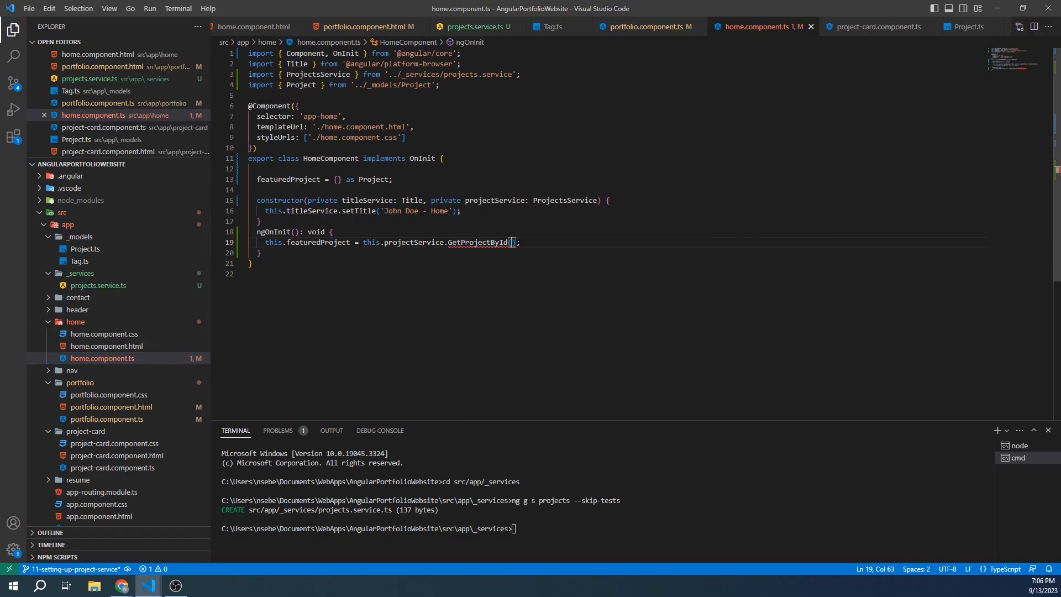
pyautogui.write('0')
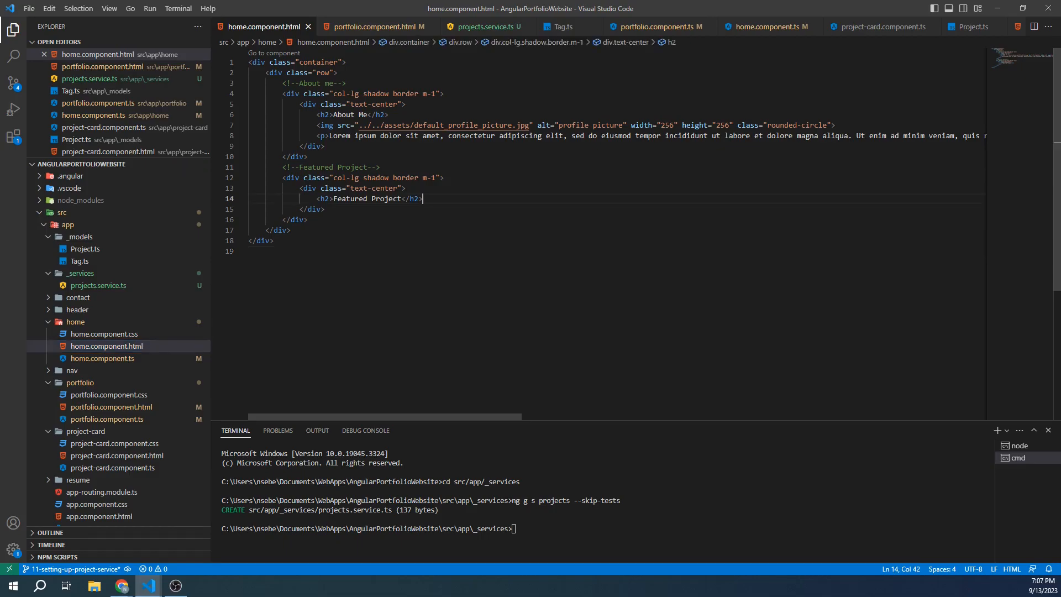
# Step: Add an h4 showing {{featuredProject.name}} below the Featured Project heading
pyautogui.press('Enter')
pyautogui.write('<h4></h4>')
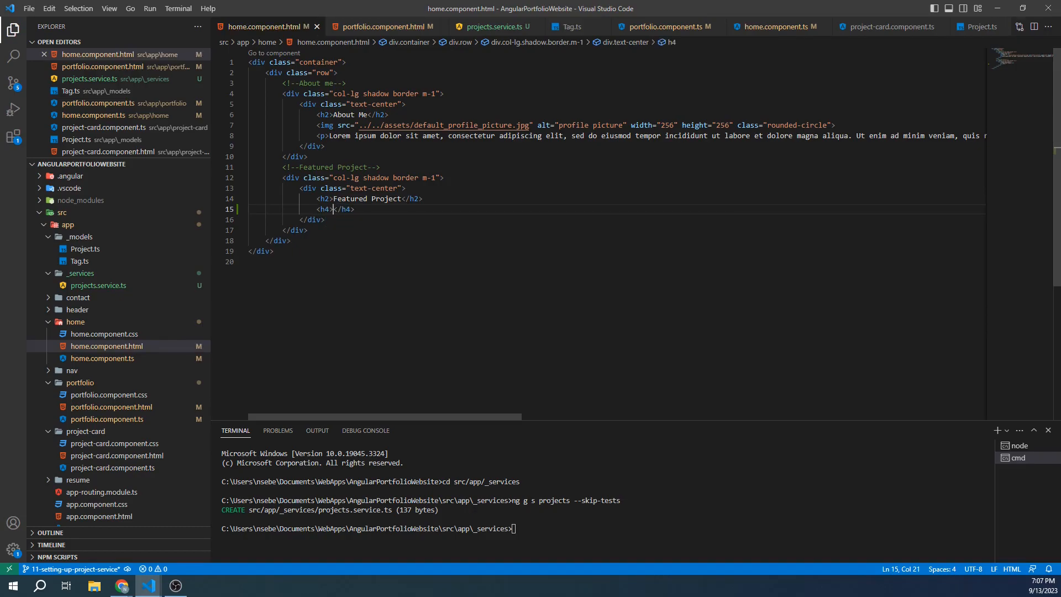
pyautogui.write('{{featured')
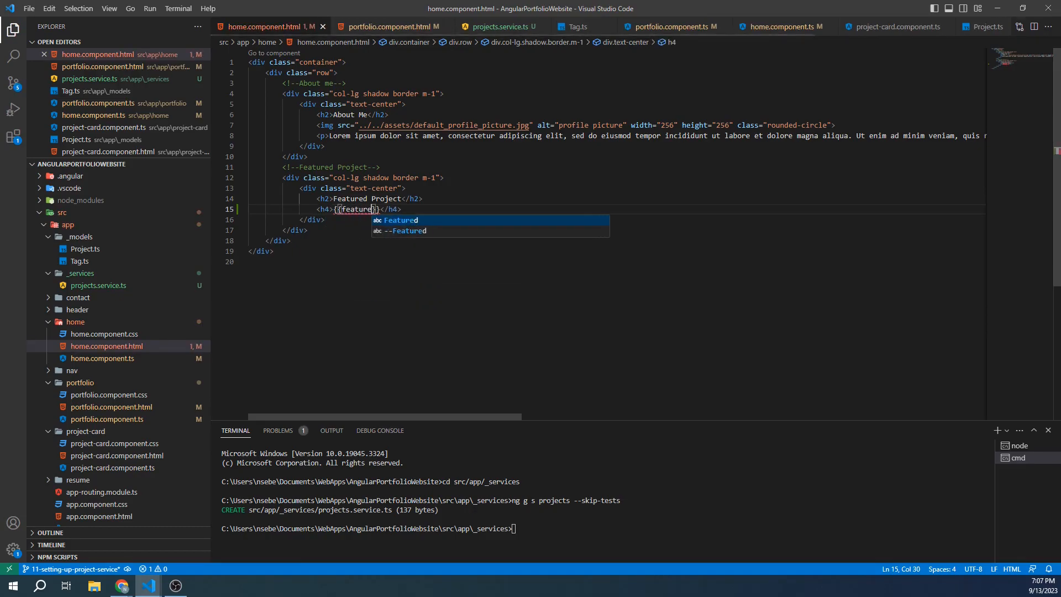
pyautogui.write('Project.name')
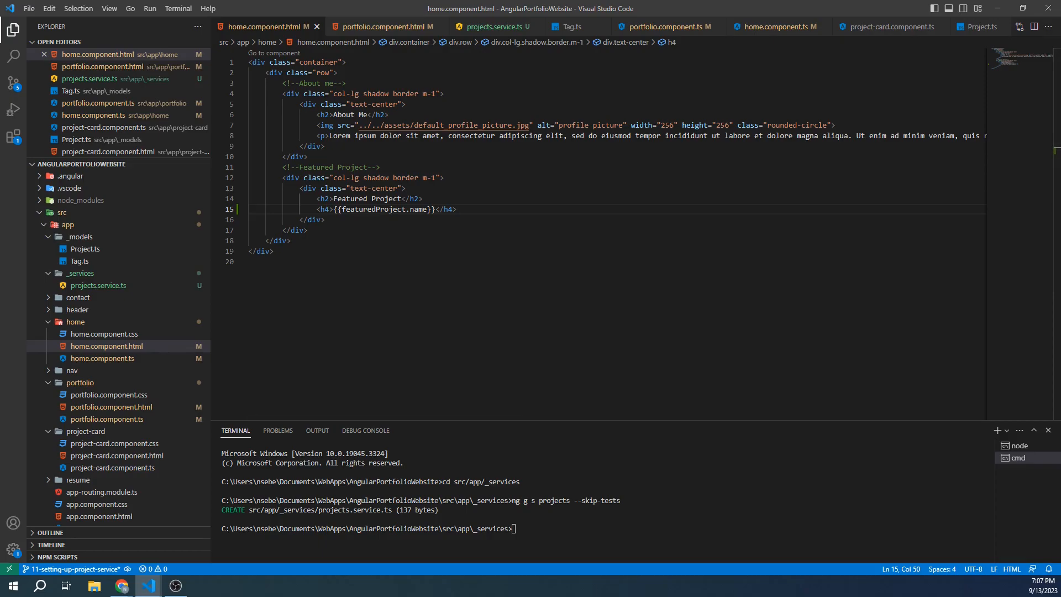
# Step: View the Home page in Chrome and highlight 'Sample Python Project' under Featured Project
pyautogui.click(121, 585)
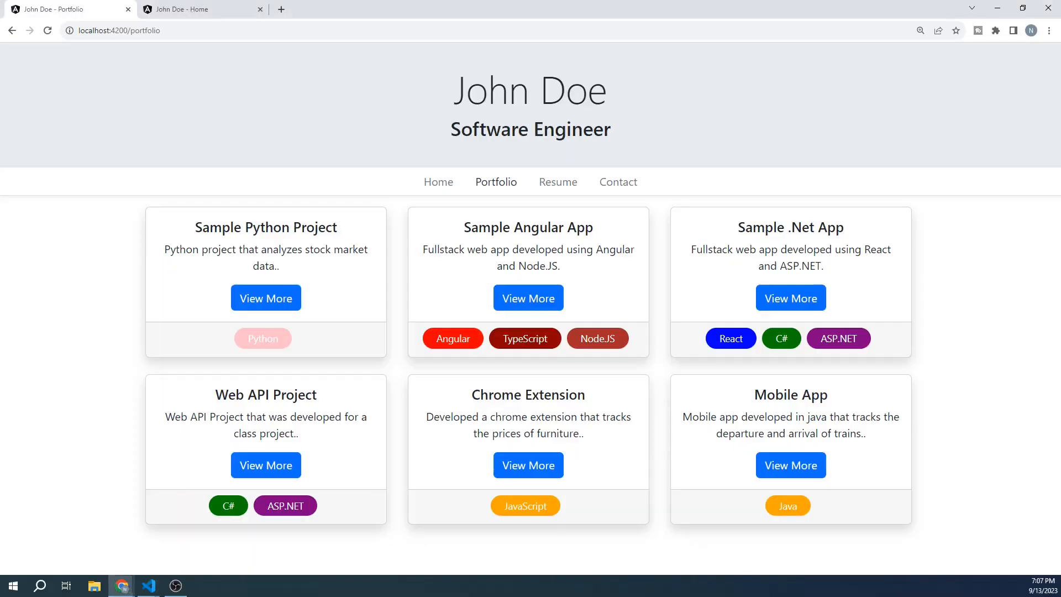
pyautogui.moveTo(420, 186)
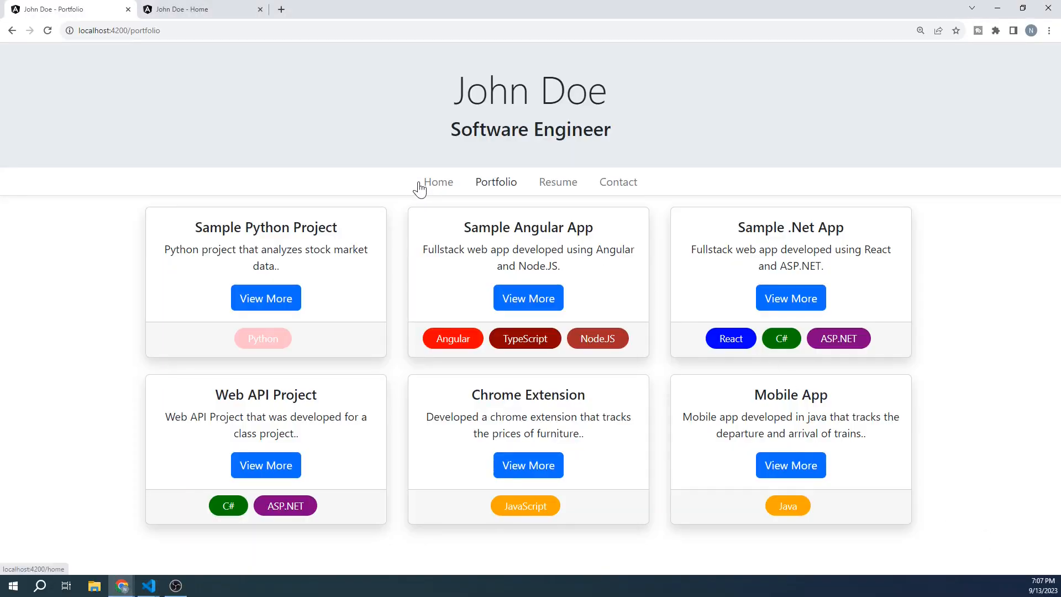
pyautogui.click(437, 181)
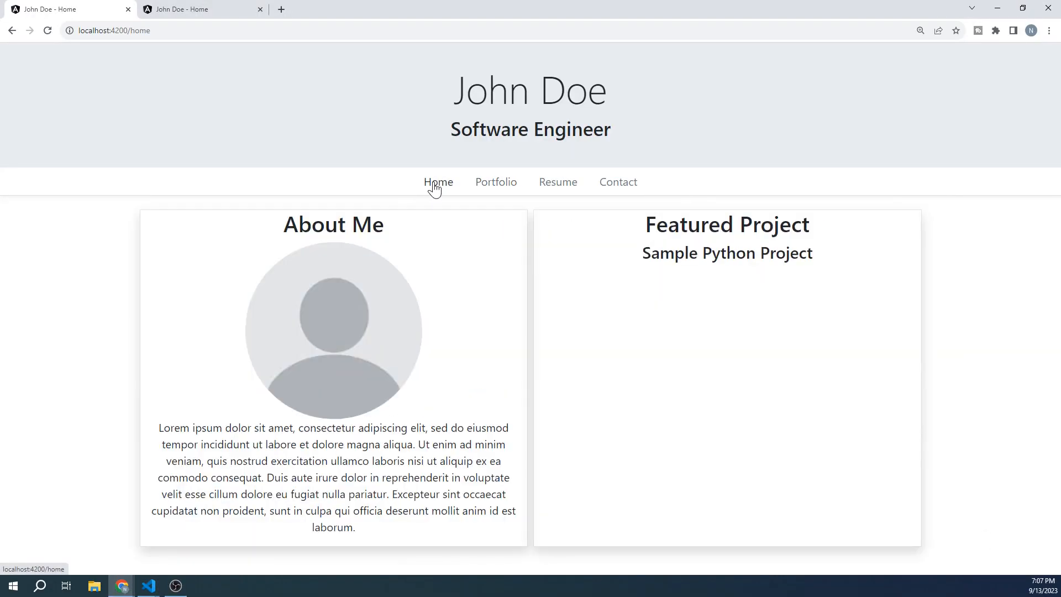
pyautogui.moveTo(642, 254); pyautogui.dragTo(813, 253)
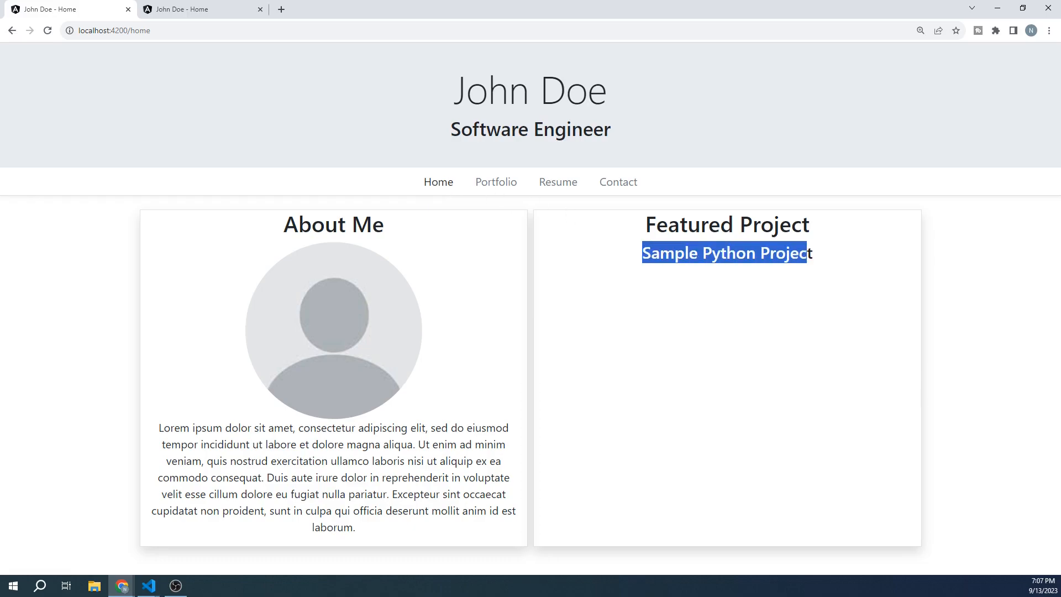